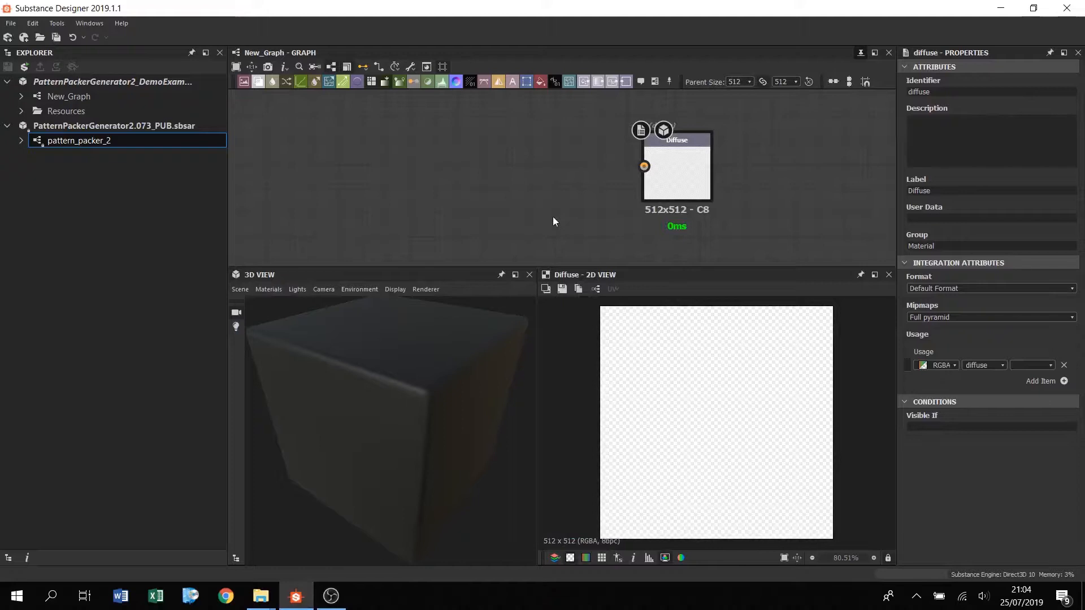
pyautogui.moveTo(401, 213)
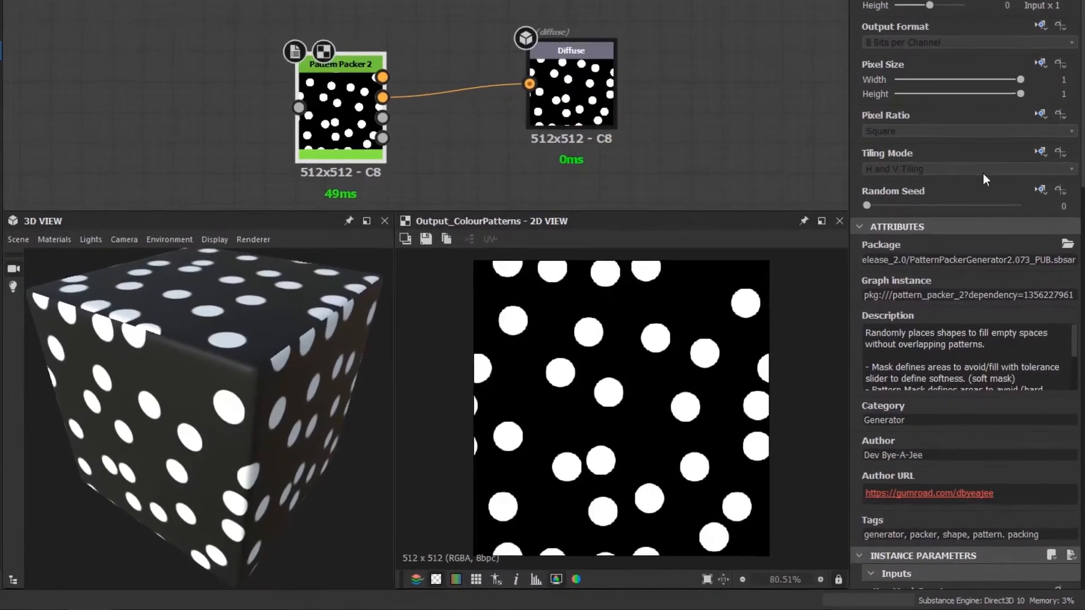
# Drag the General Amount slider up to 154, densely filling the tile with discs
pyautogui.scroll(-3)
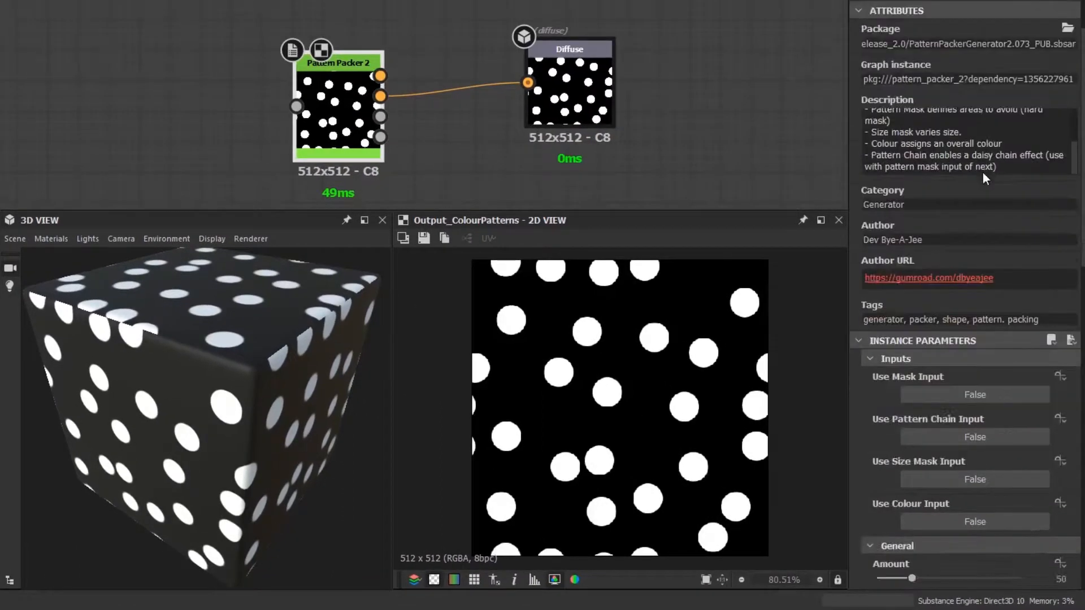
pyautogui.scroll(-3)
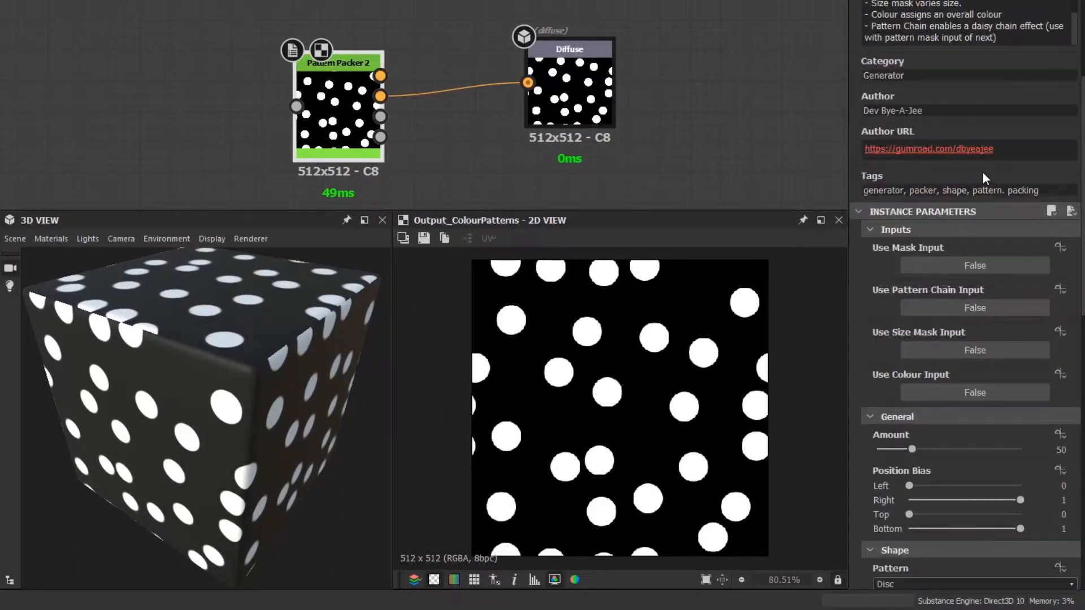
pyautogui.scroll(-3)
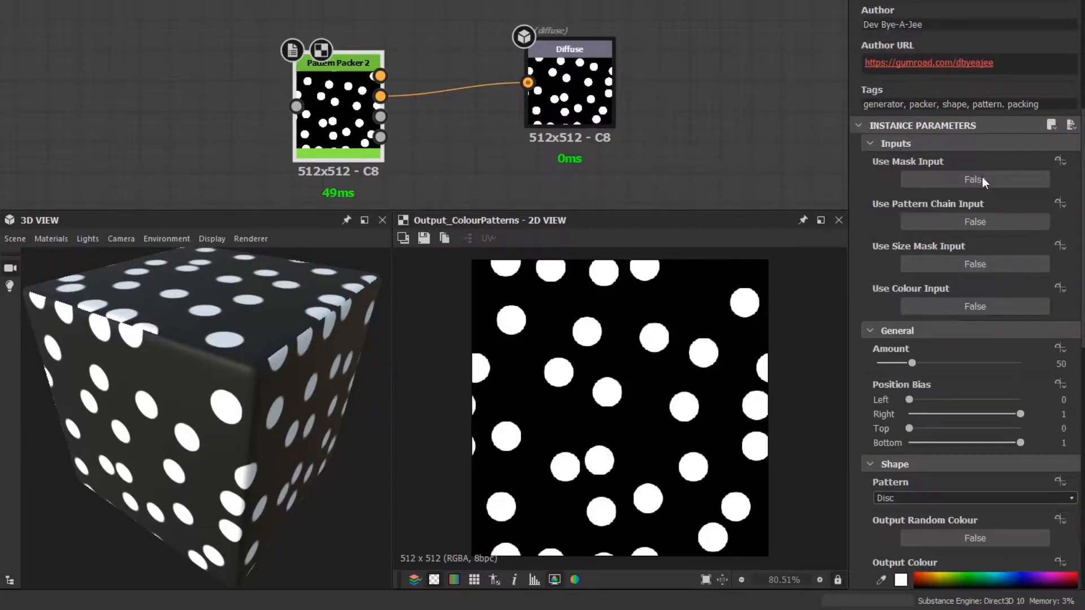
pyautogui.scroll(-3)
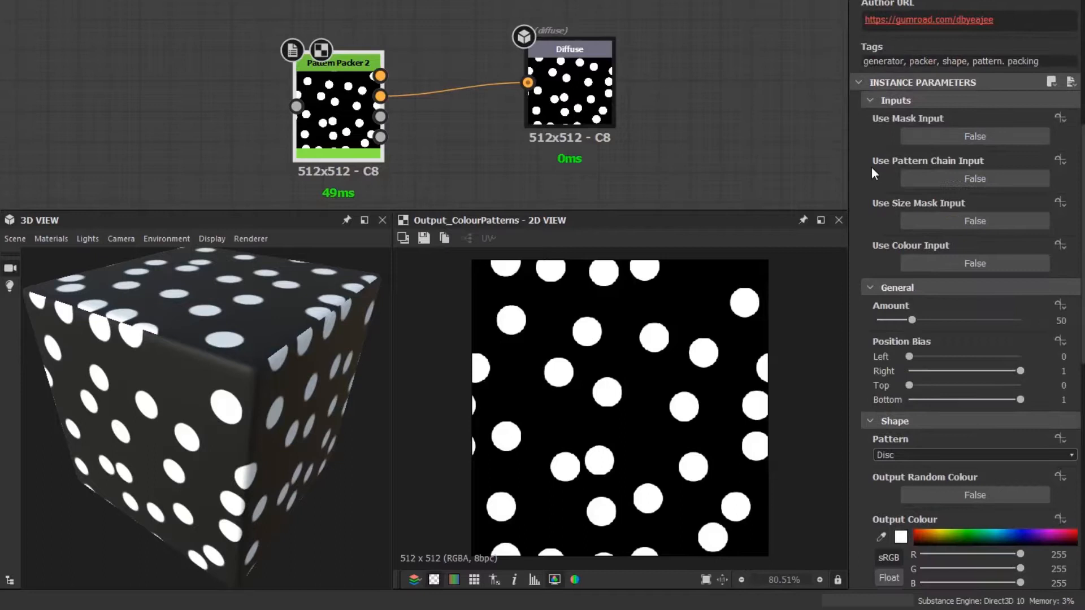
pyautogui.scroll(-3)
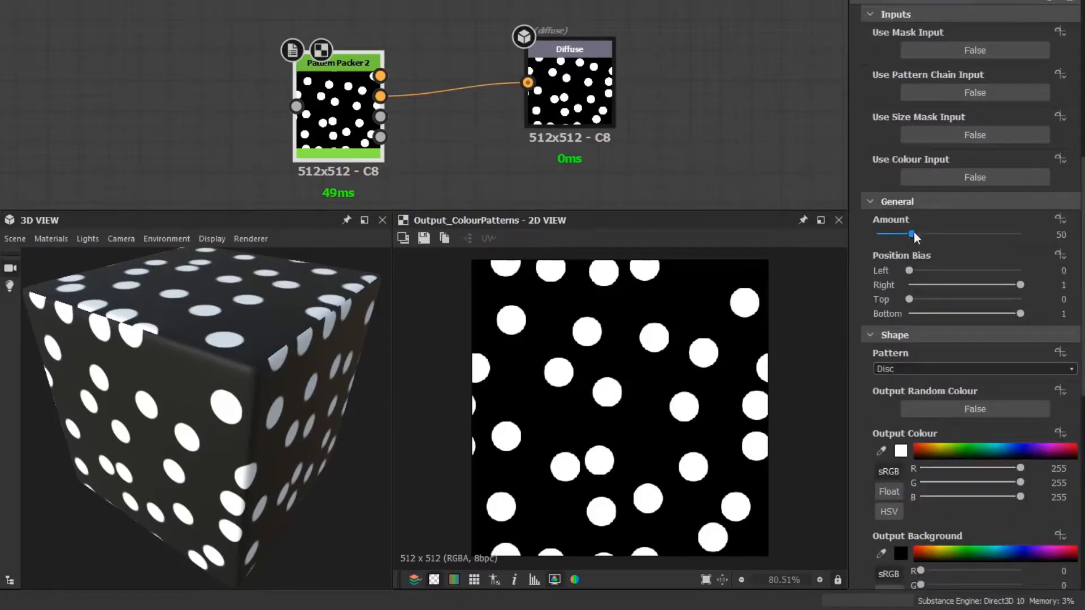
pyautogui.moveTo(912, 234); pyautogui.dragTo(878, 234)
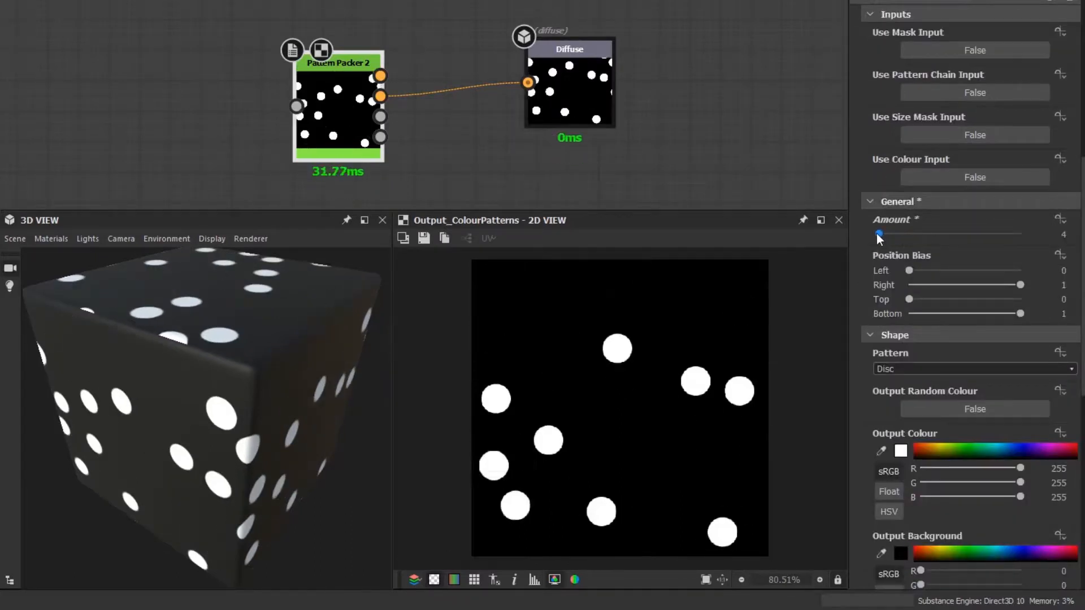
pyautogui.moveTo(878, 236); pyautogui.dragTo(889, 236)
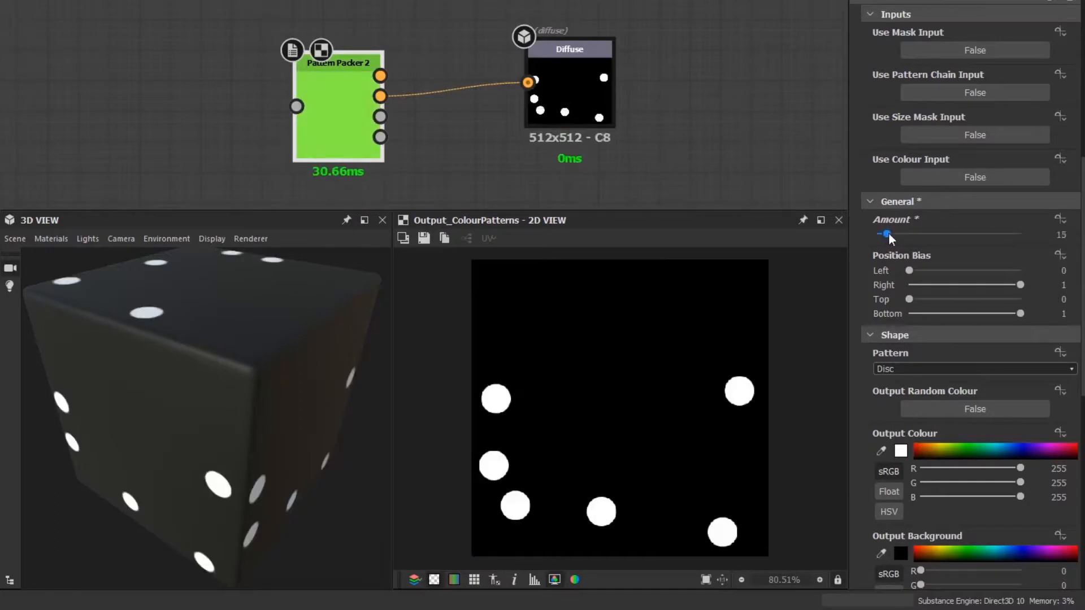
pyautogui.moveTo(887, 233); pyautogui.dragTo(919, 234)
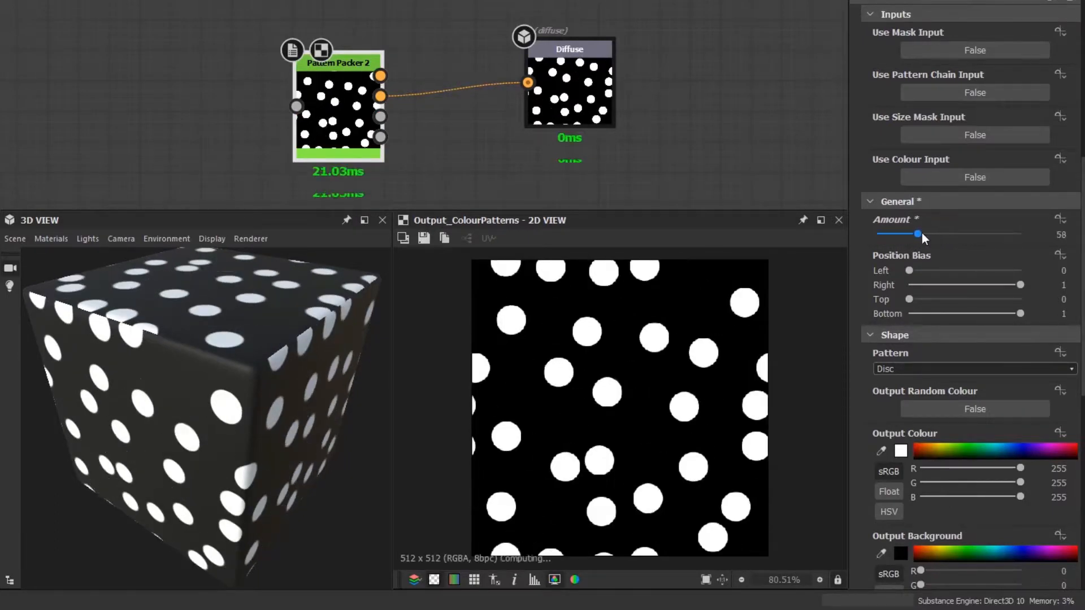
pyautogui.moveTo(917, 234); pyautogui.dragTo(925, 234)
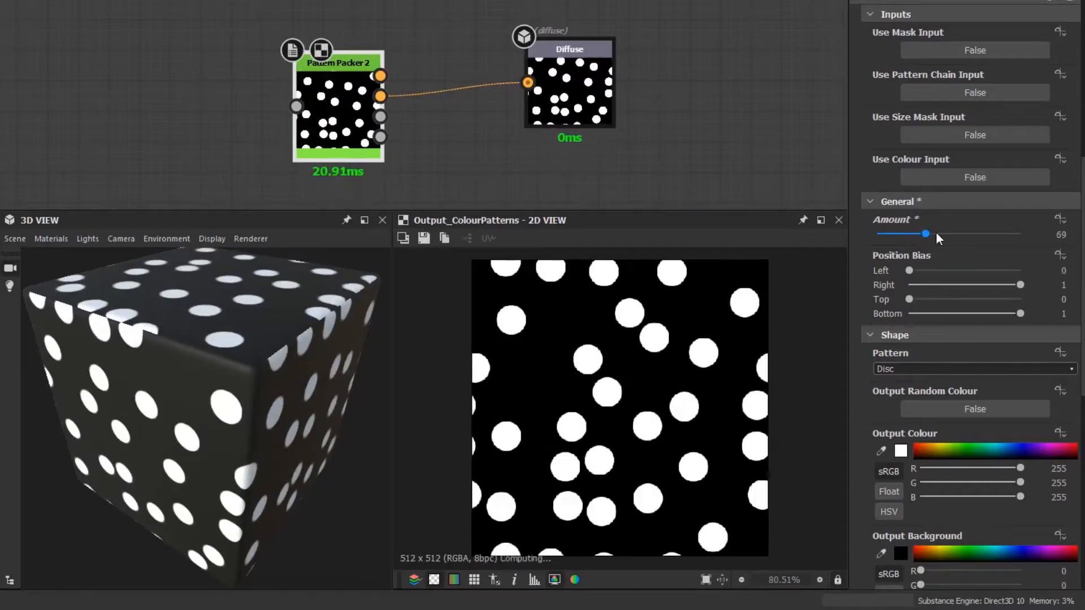
pyautogui.moveTo(925, 234); pyautogui.dragTo(987, 233)
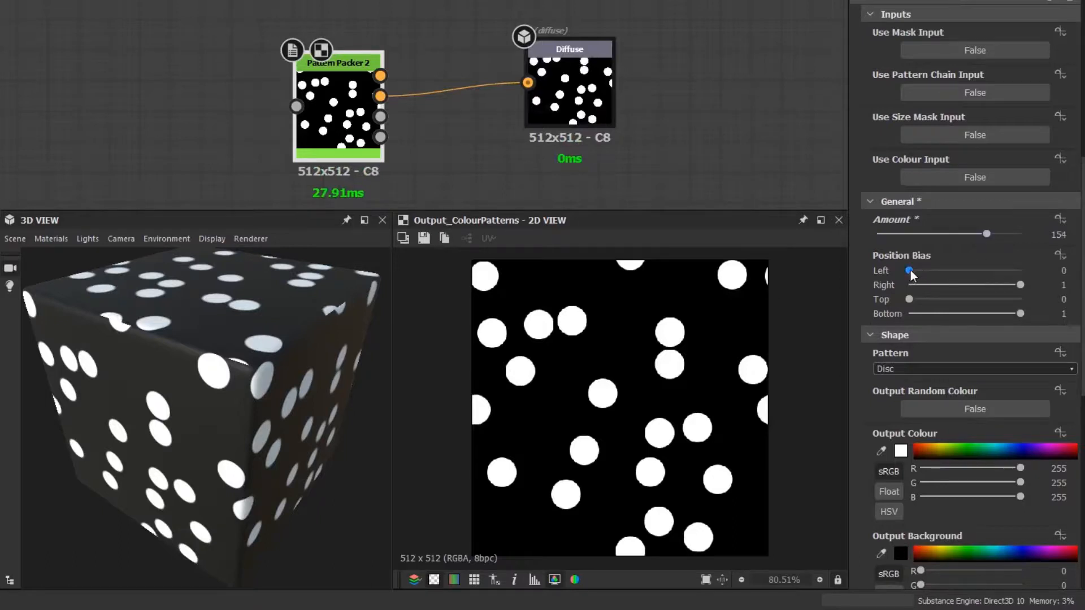
# Test Position Bias Left and Right, confining discs to strips and releasing them
pyautogui.moveTo(908, 271); pyautogui.dragTo(946, 271)
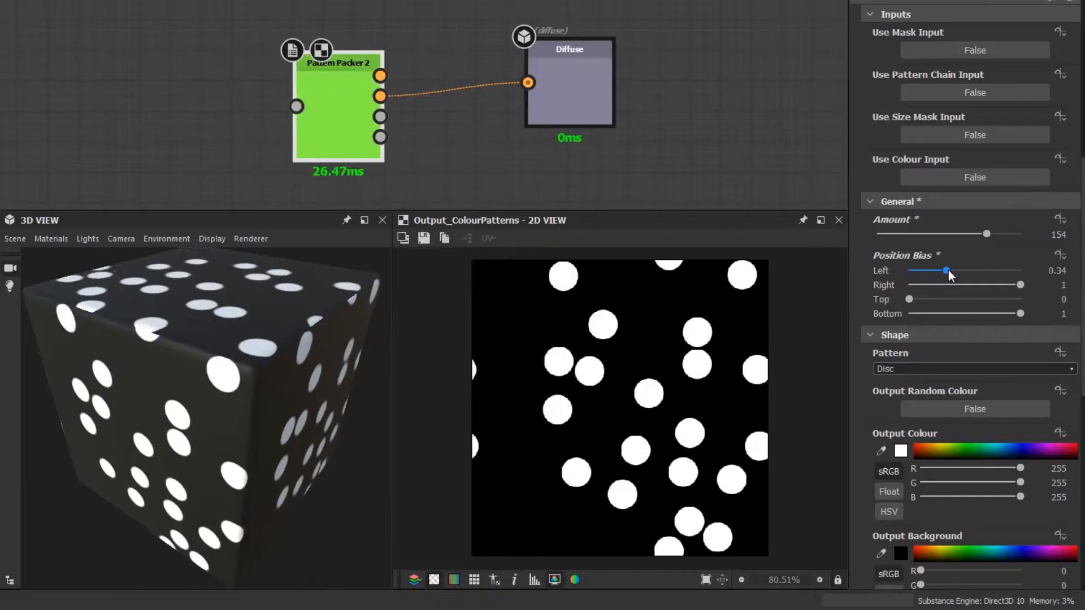
pyautogui.moveTo(947, 271); pyautogui.dragTo(996, 270)
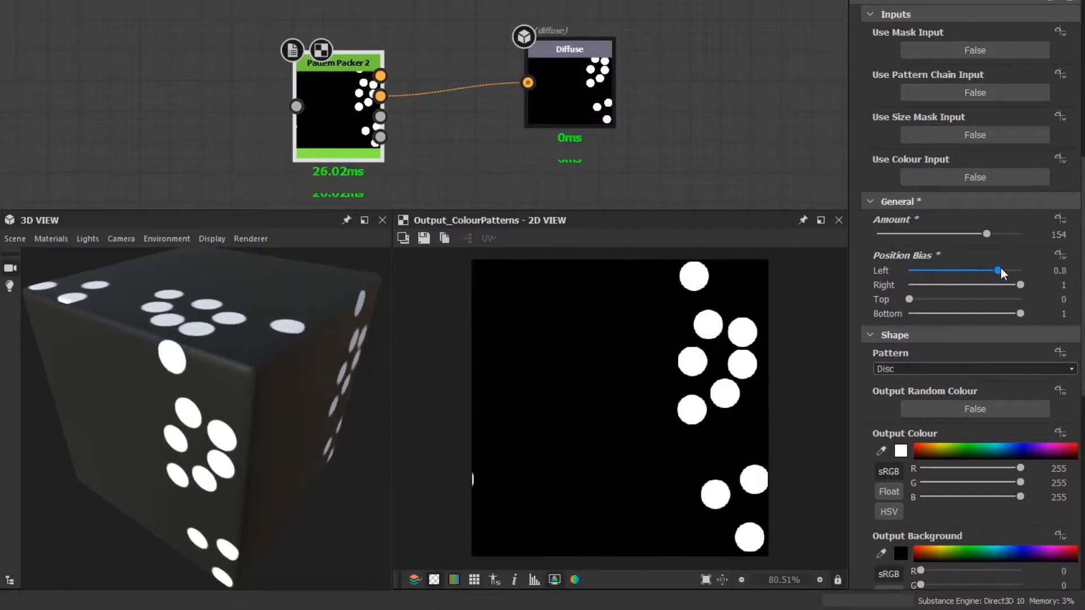
pyautogui.moveTo(998, 271); pyautogui.dragTo(986, 271)
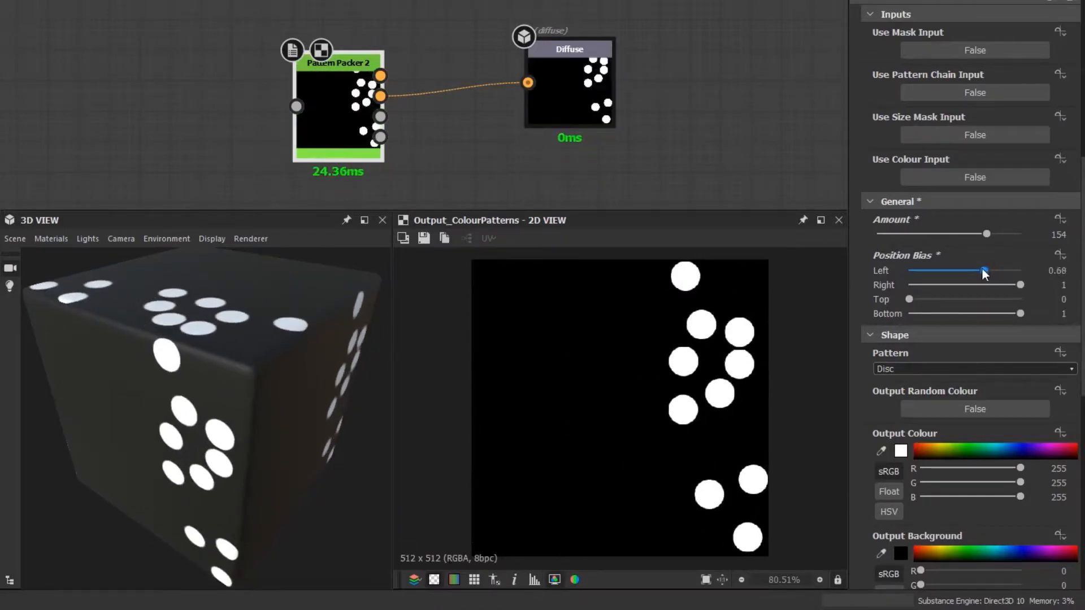
pyautogui.moveTo(985, 271); pyautogui.dragTo(940, 270)
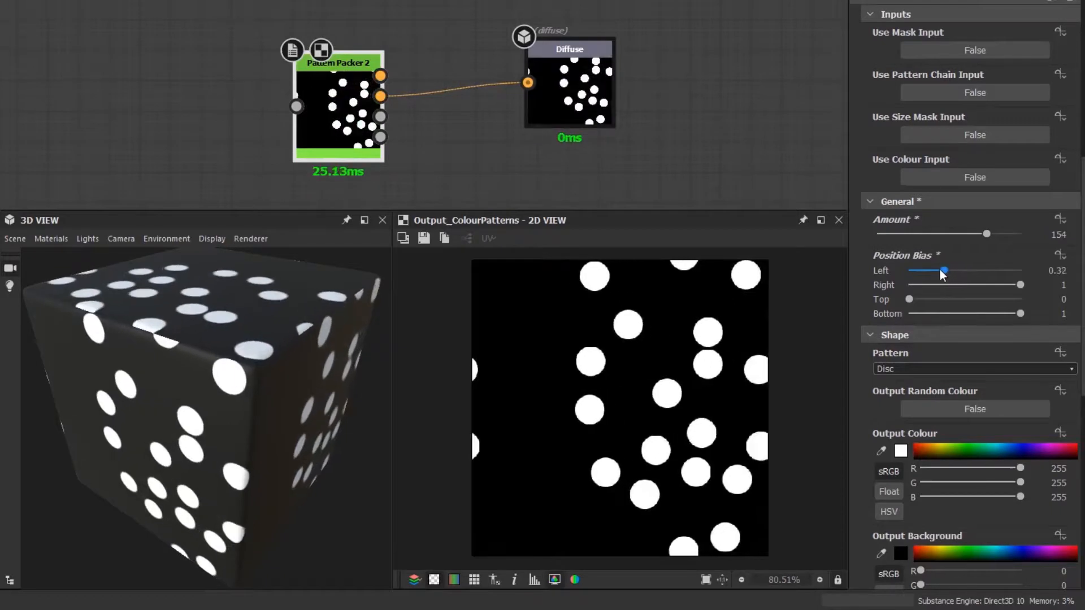
pyautogui.moveTo(943, 271); pyautogui.dragTo(909, 271)
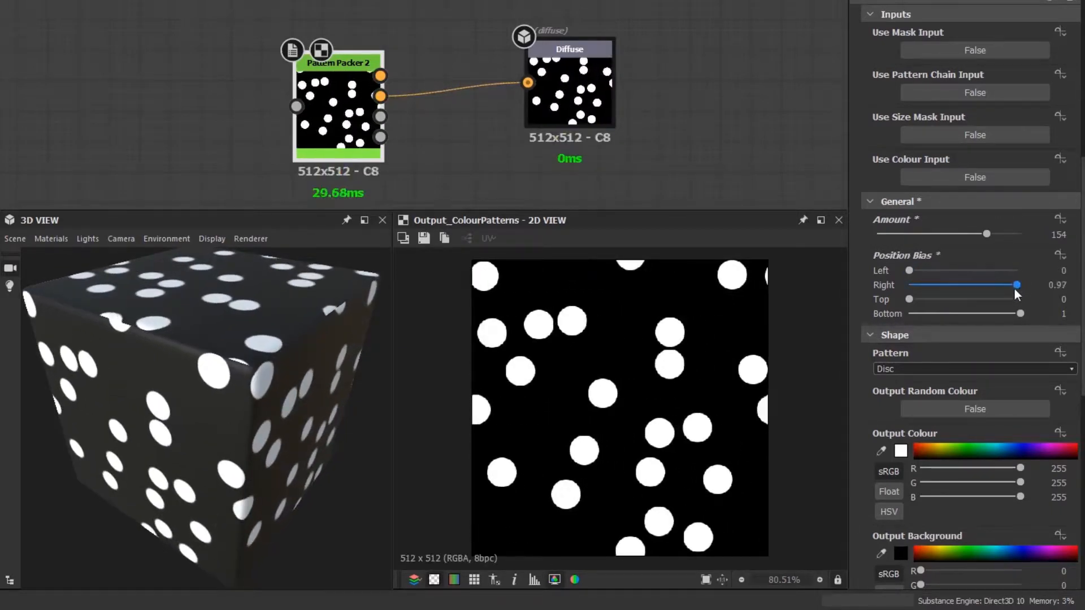
pyautogui.moveTo(1017, 285); pyautogui.dragTo(958, 285)
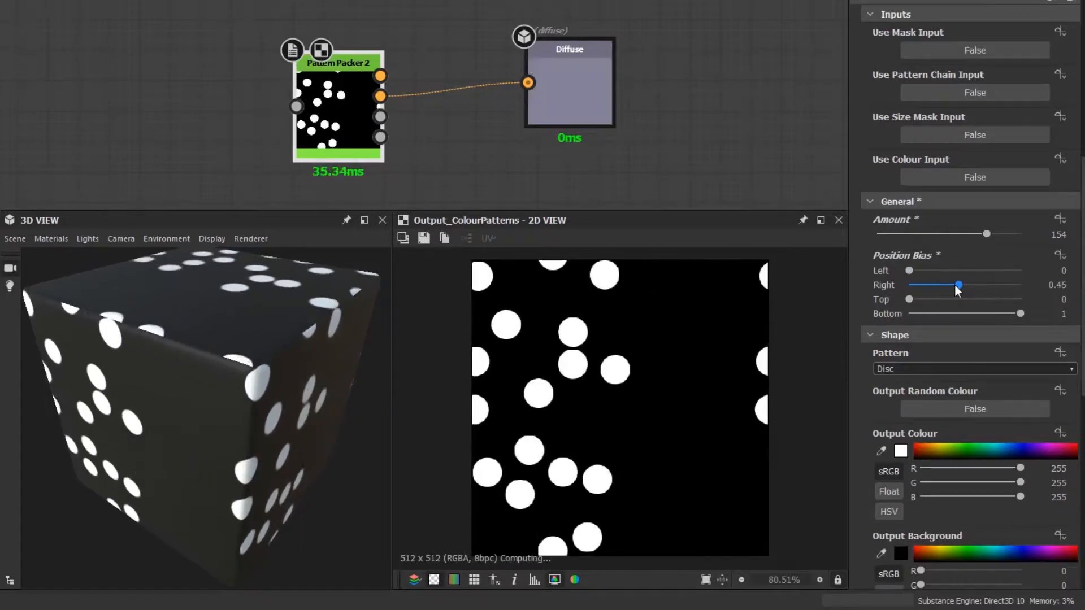
pyautogui.moveTo(959, 284); pyautogui.dragTo(952, 284)
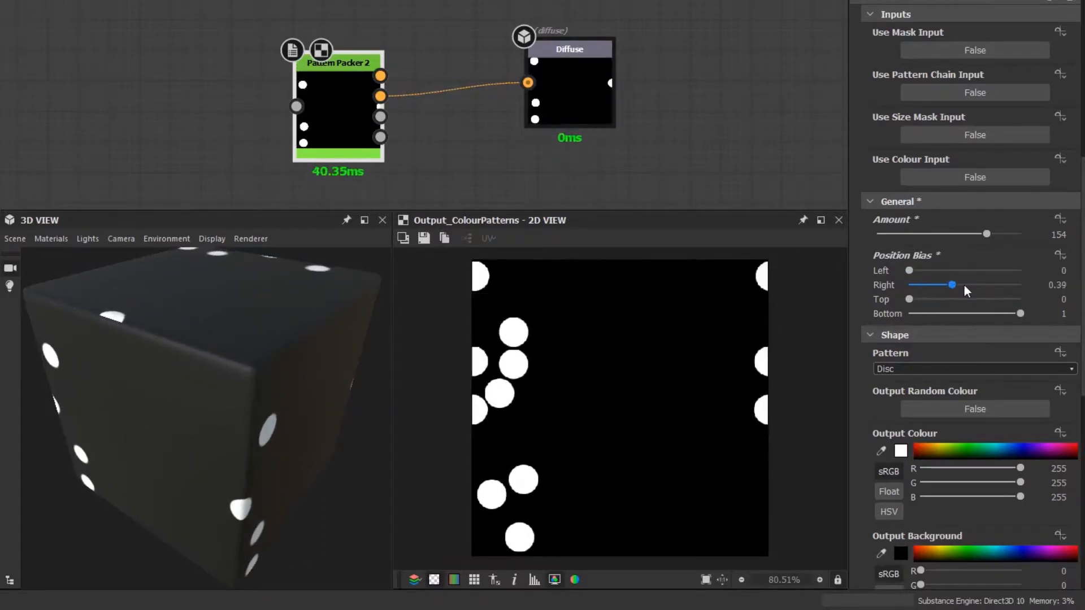
# Test Top and Bottom bias, finishing near Left 0, Right 1, Top 0, Bottom 0.95
pyautogui.moveTo(909, 271); pyautogui.dragTo(928, 270)
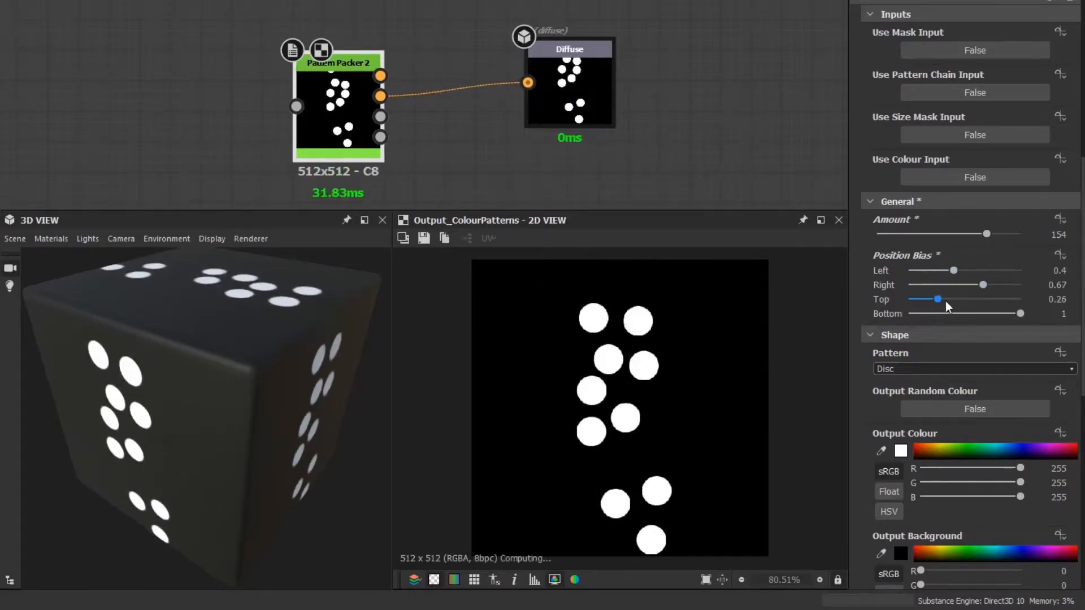
pyautogui.moveTo(937, 299); pyautogui.dragTo(909, 298)
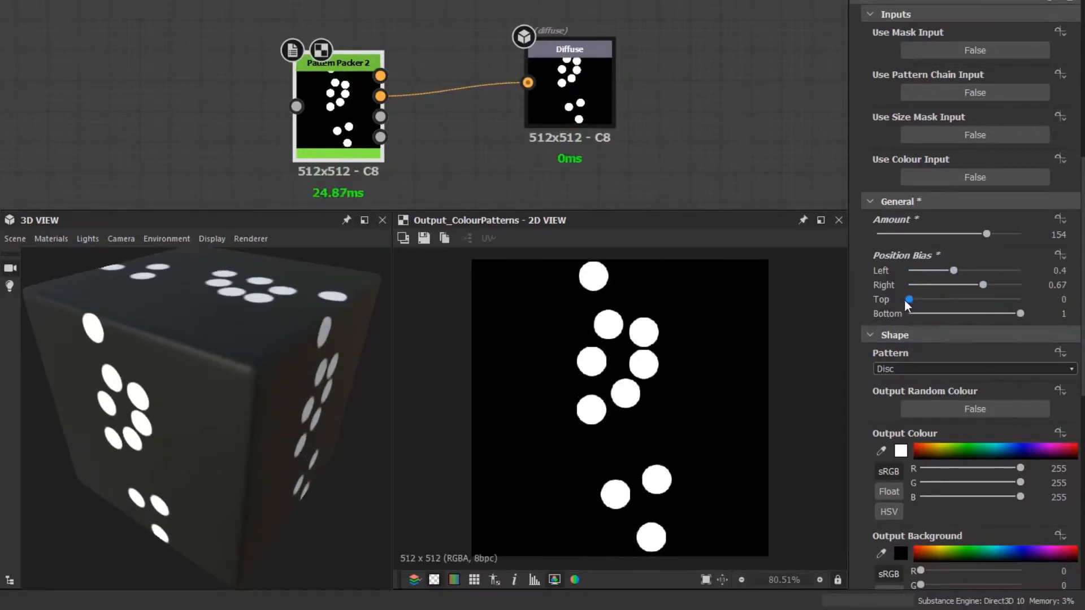
pyautogui.moveTo(1037, 314); pyautogui.dragTo(959, 314)
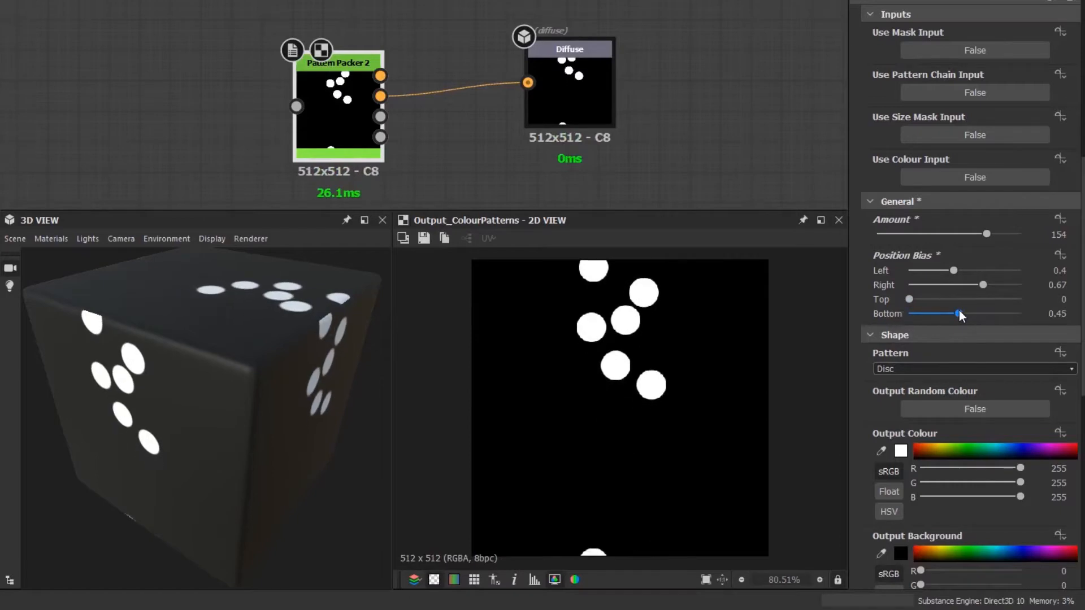
pyautogui.moveTo(953, 270); pyautogui.dragTo(909, 271)
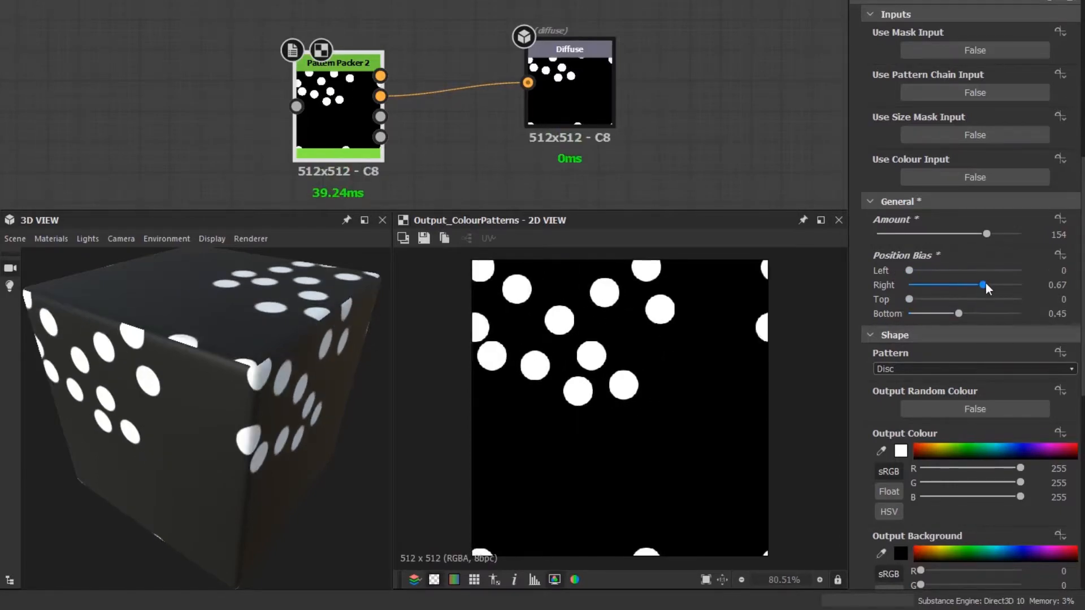
pyautogui.moveTo(958, 314); pyautogui.dragTo(1014, 313)
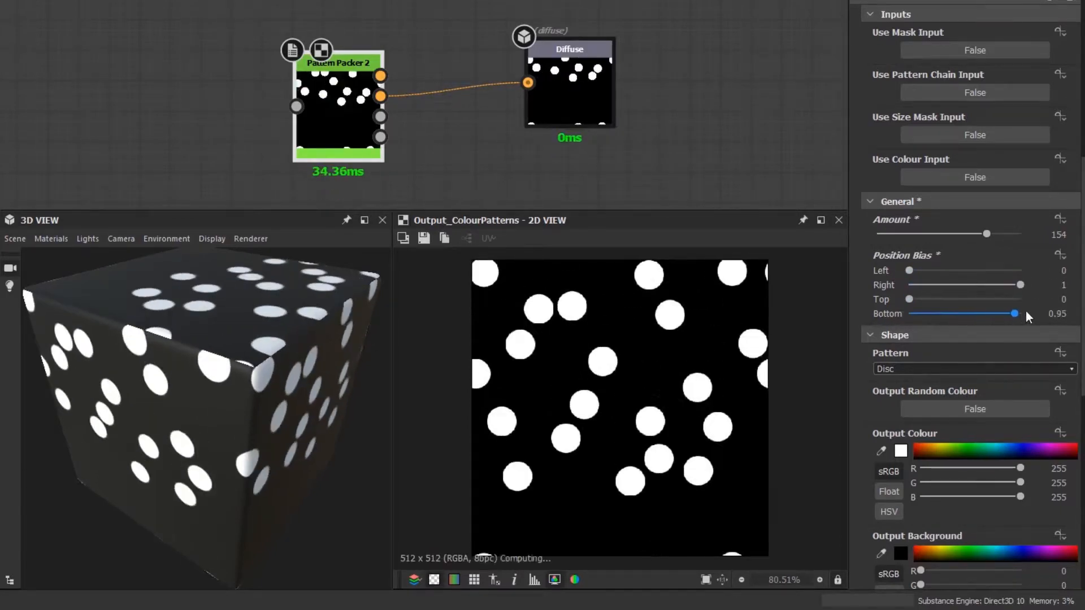
# Cycle the shape pattern through Square, Paraboloid, Brick and Waves, returning to Disc
pyautogui.click(974, 368)
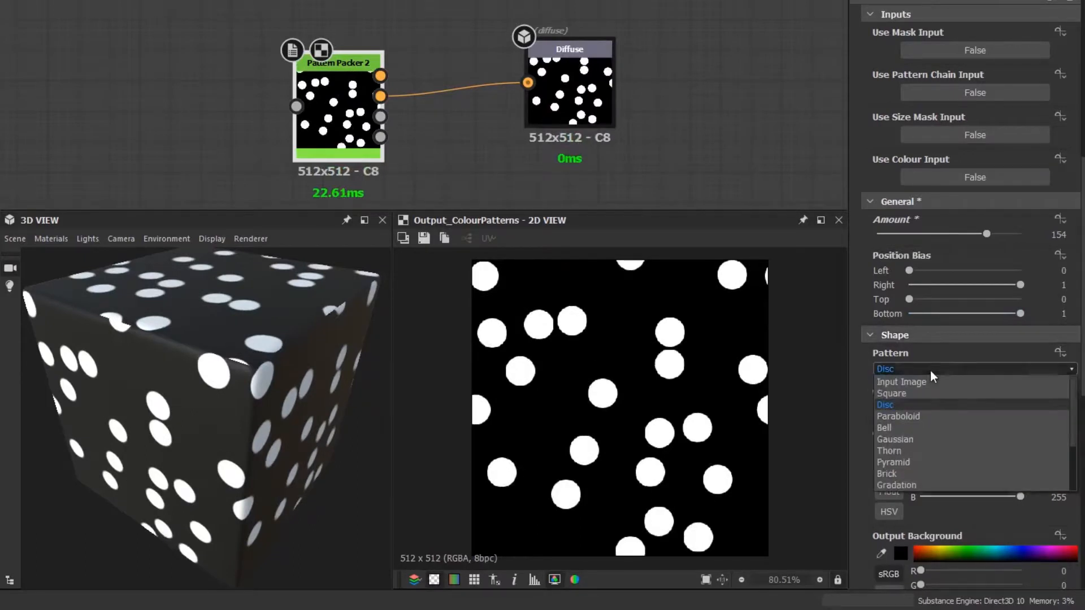
pyautogui.click(891, 393)
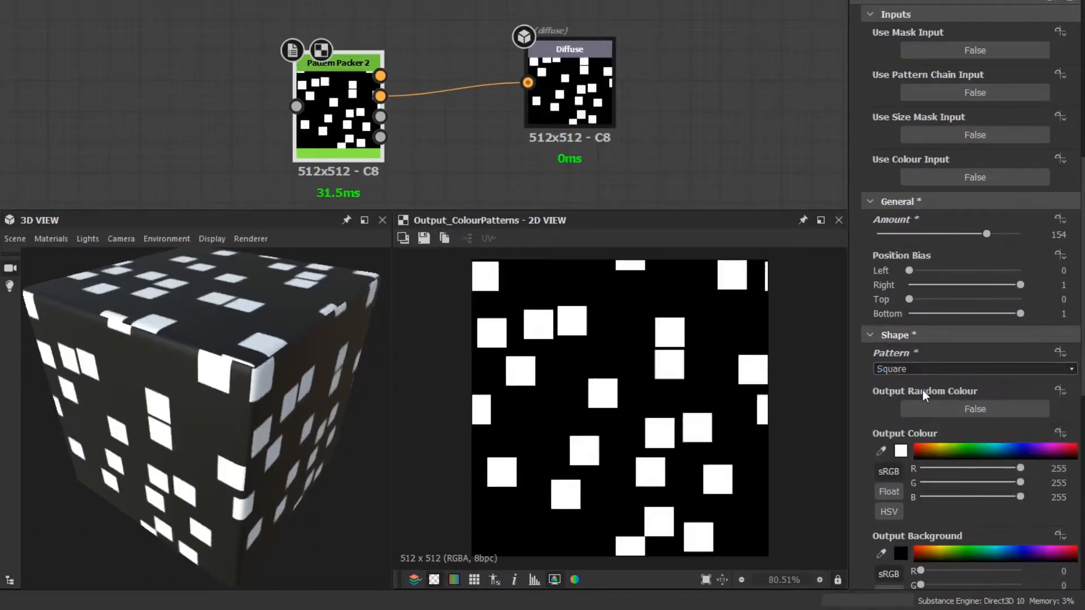
pyautogui.click(972, 368)
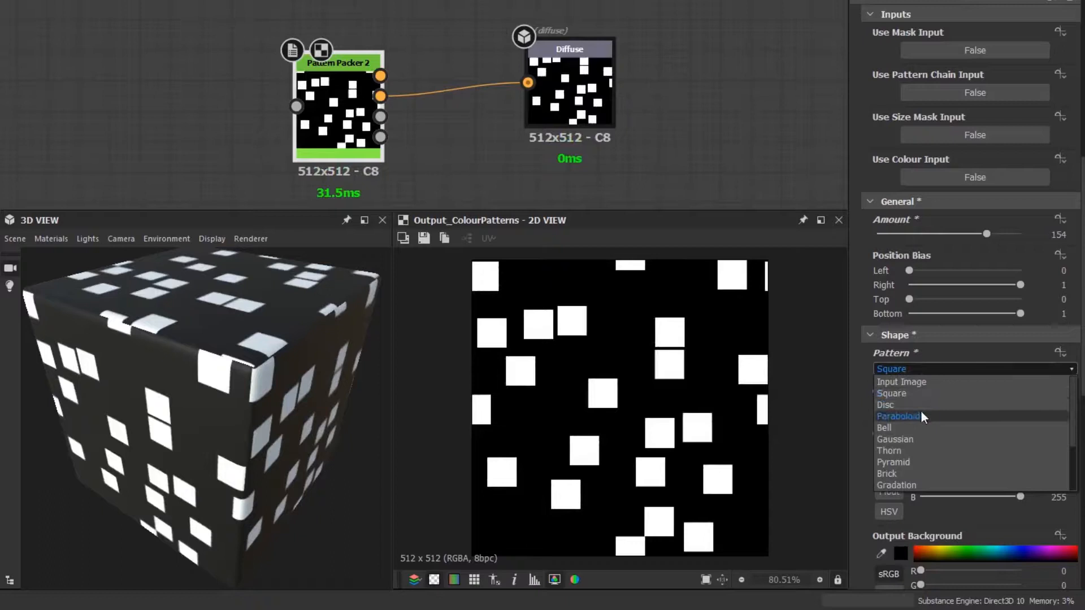
pyautogui.click(898, 415)
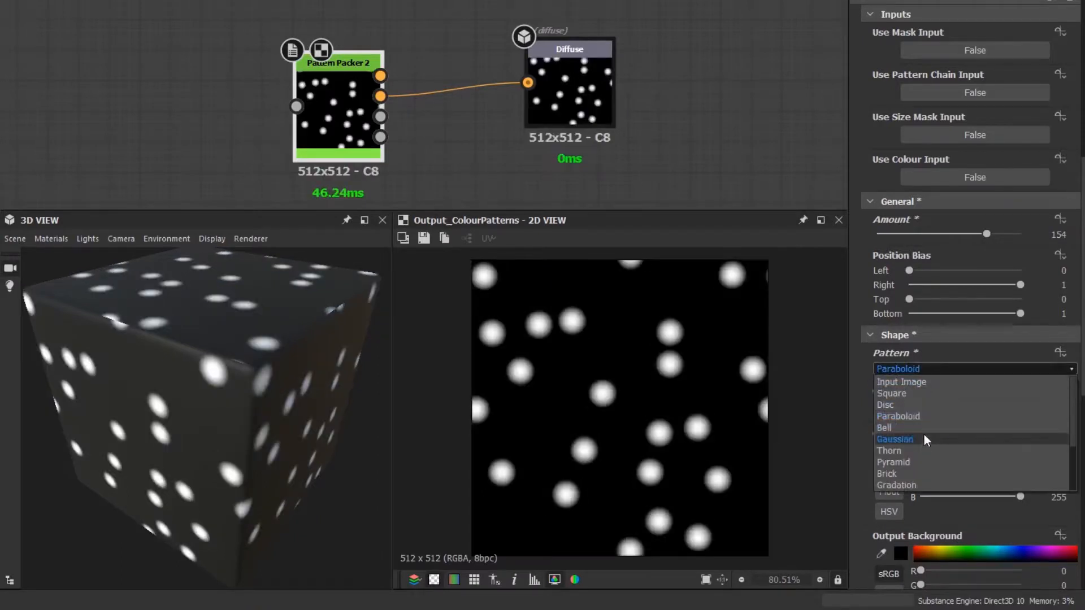
pyautogui.click(886, 474)
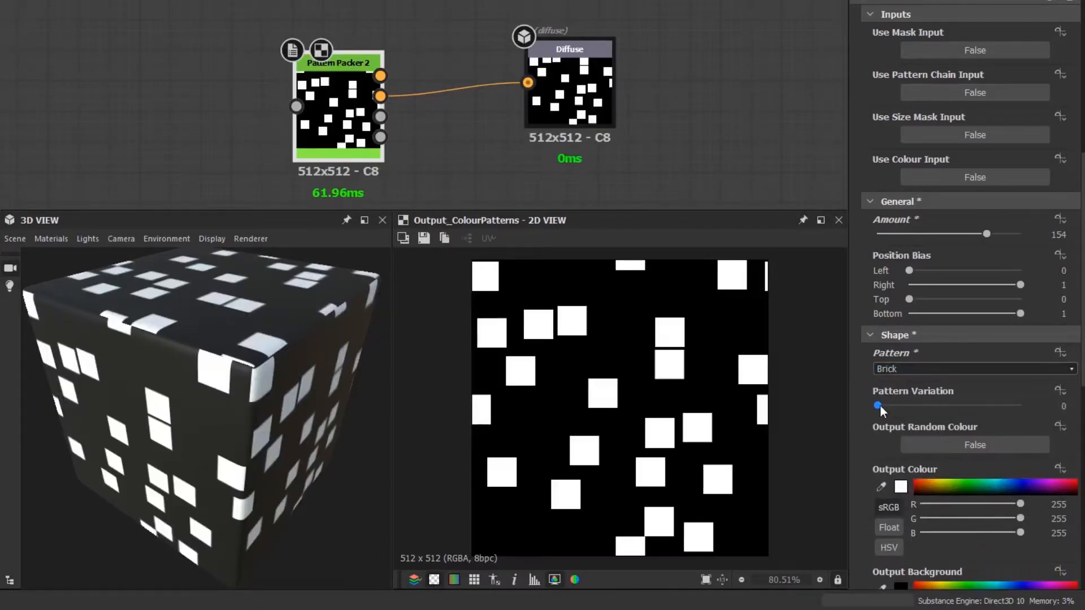
pyautogui.moveTo(877, 406); pyautogui.dragTo(996, 406)
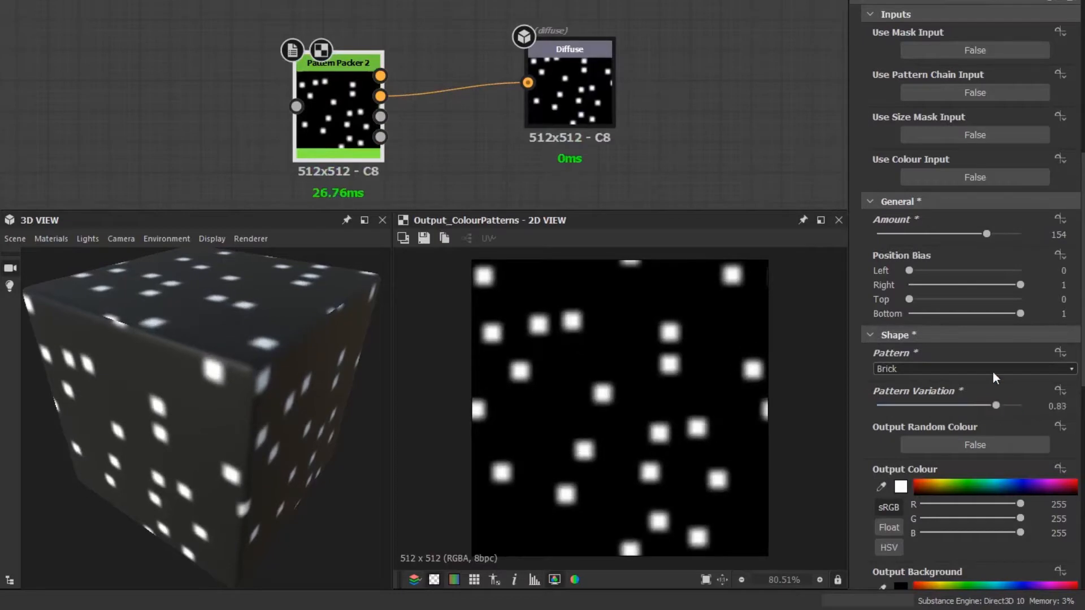
pyautogui.click(971, 369)
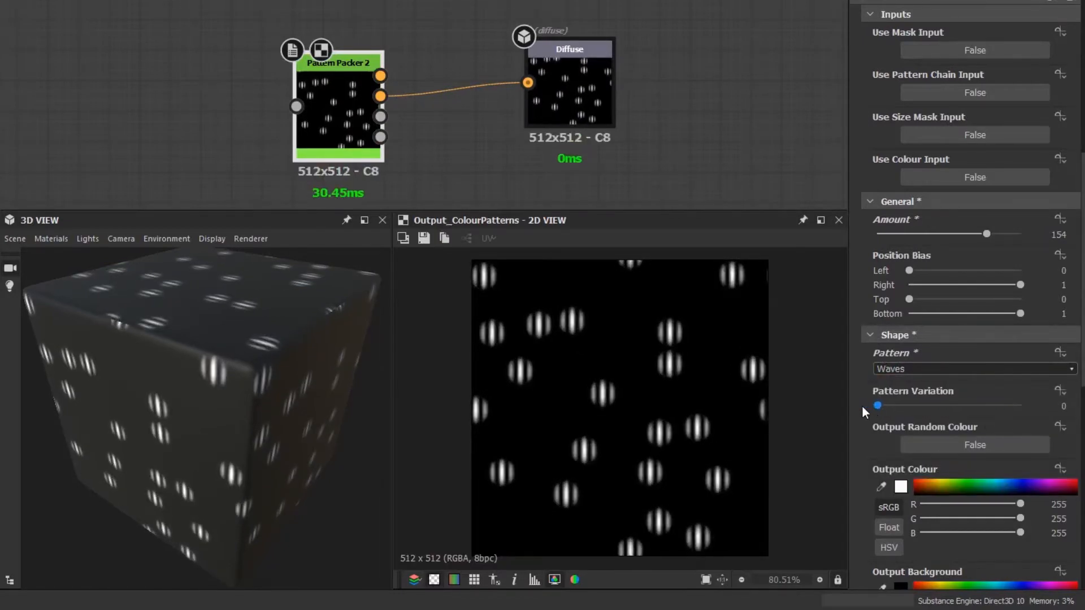
pyautogui.click(971, 369)
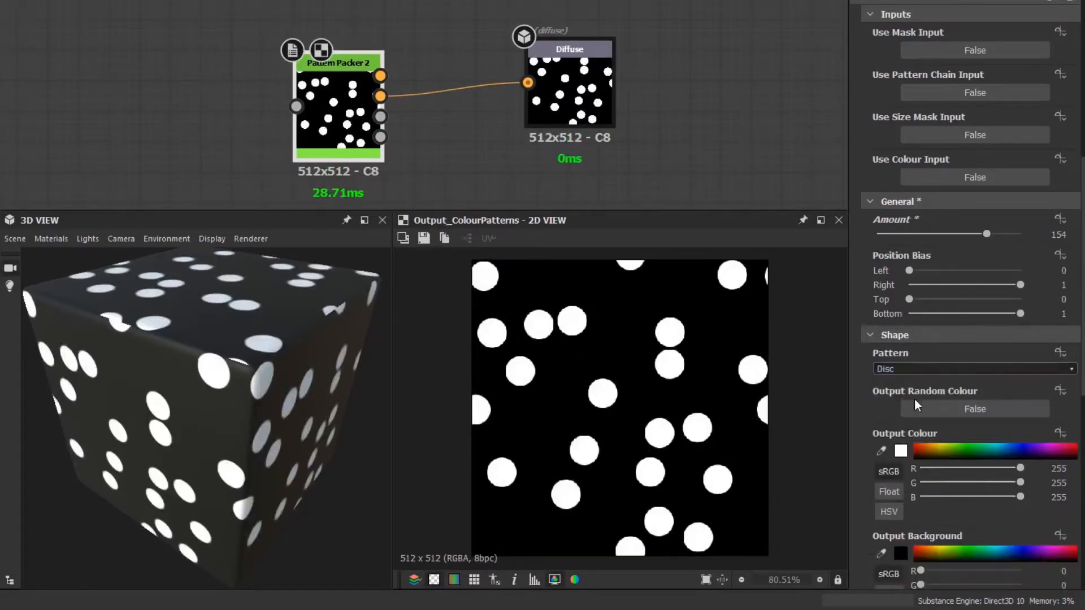
# Tint discs blue, enable Output Random Colour, and set background RGB to 0, 55, 84
pyautogui.scroll(-3)
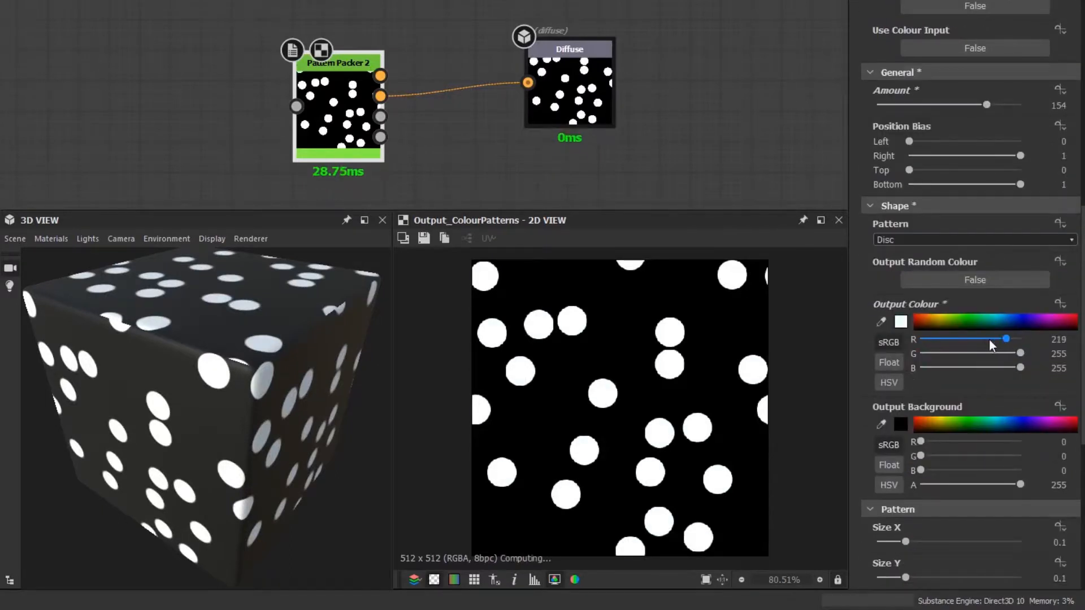
pyautogui.moveTo(1020, 339); pyautogui.dragTo(939, 353)
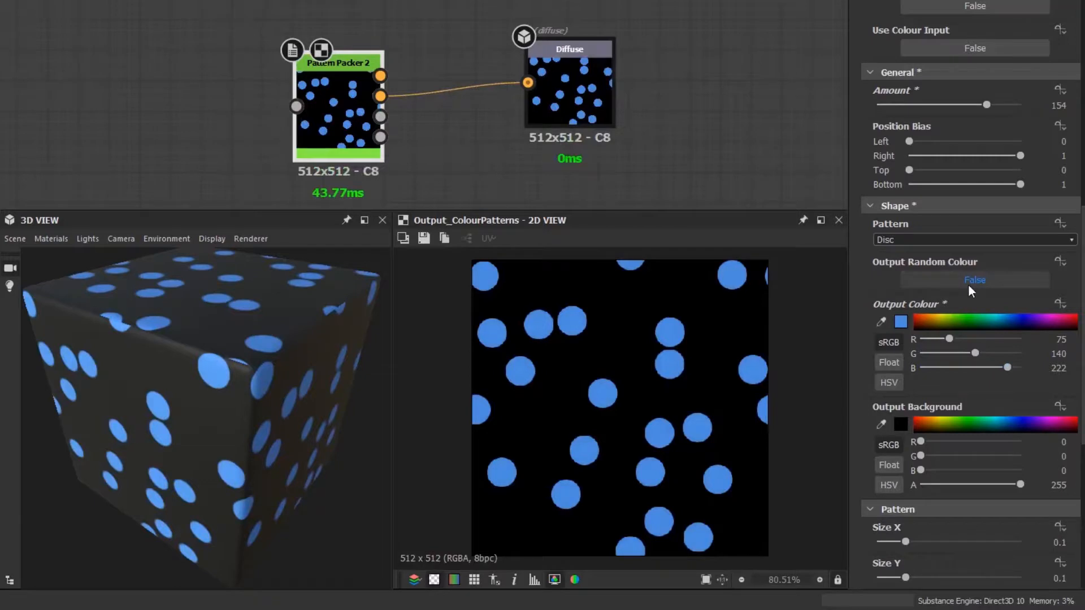
pyautogui.click(973, 279)
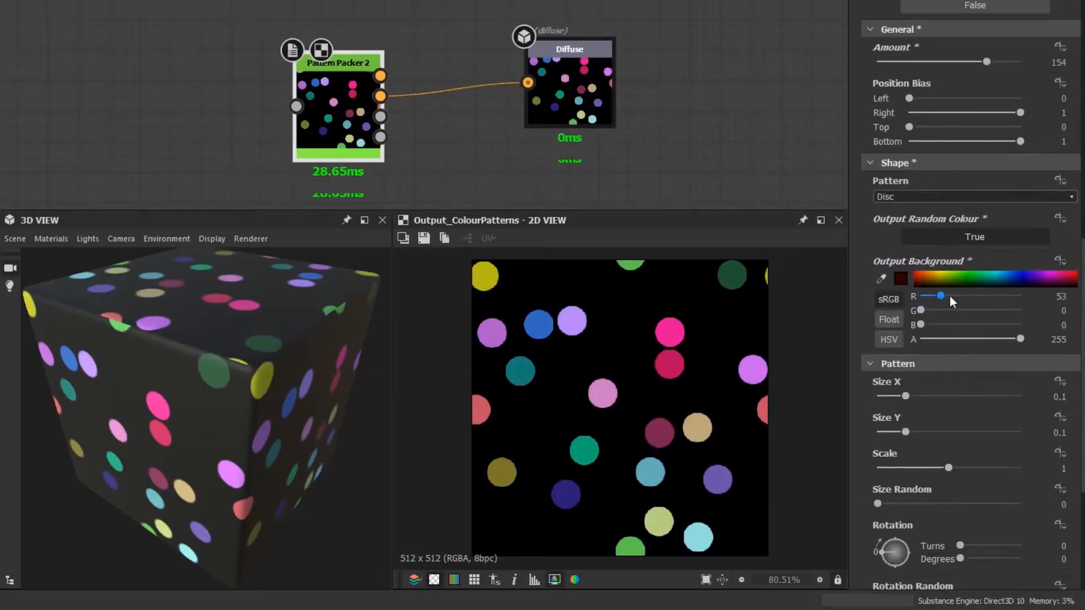
pyautogui.moveTo(921, 310); pyautogui.dragTo(989, 310)
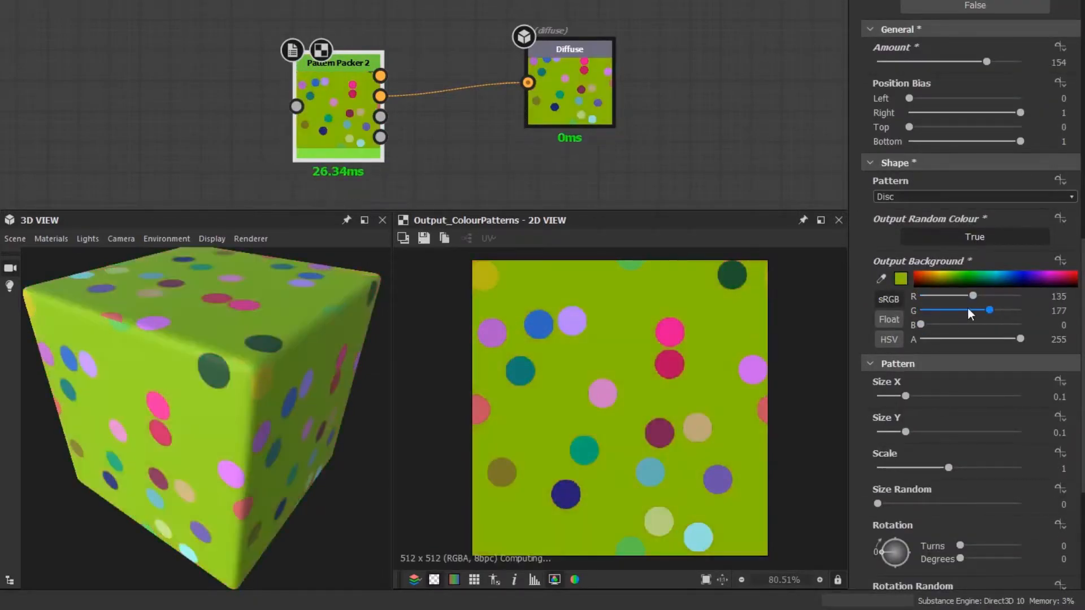
pyautogui.moveTo(988, 311); pyautogui.dragTo(940, 310)
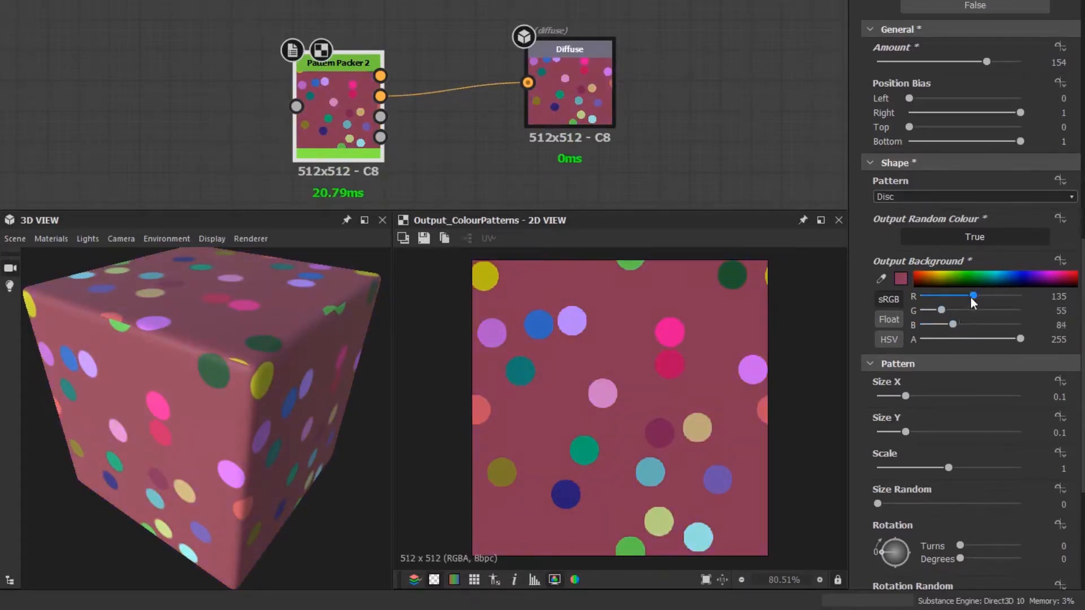
pyautogui.moveTo(974, 296); pyautogui.dragTo(920, 296)
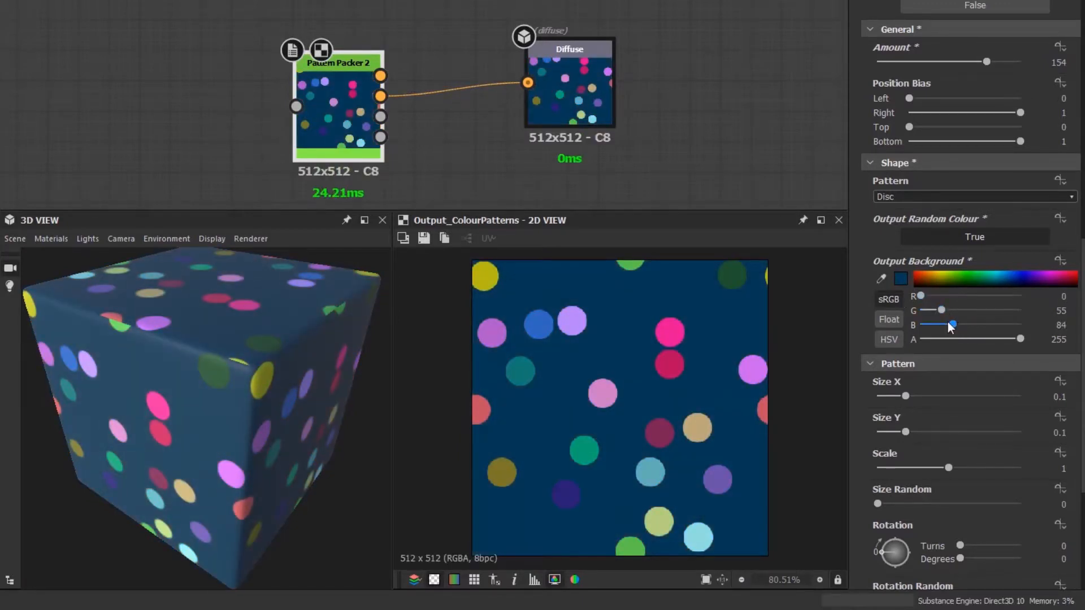
# Set Size X to 0.19 and Size Y to 0.1, flattening discs into ovals
pyautogui.scroll(-3)
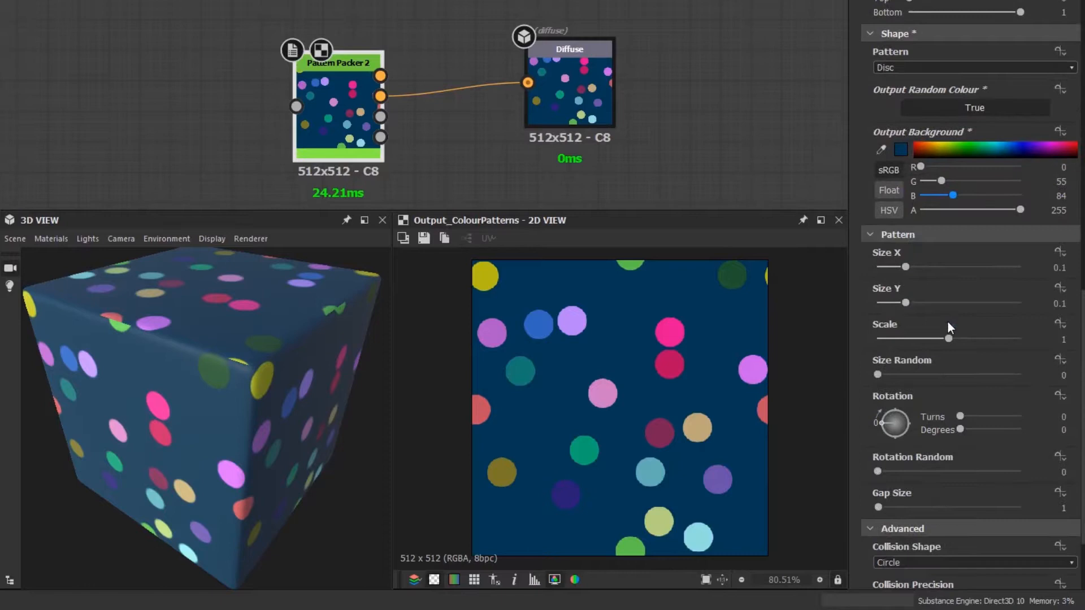
pyautogui.moveTo(896, 266); pyautogui.dragTo(967, 266)
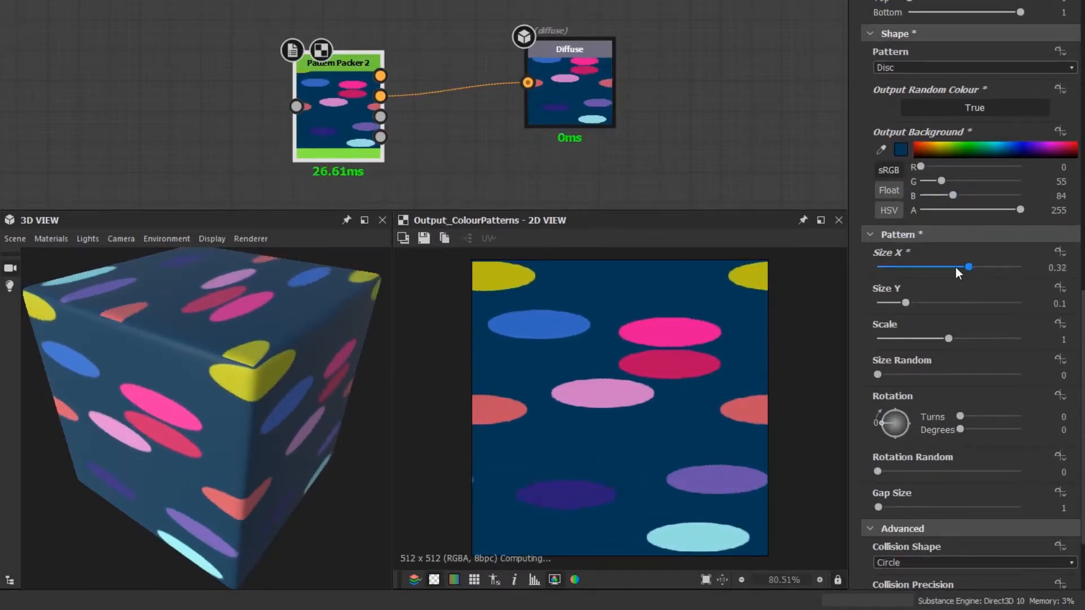
pyautogui.moveTo(903, 302); pyautogui.dragTo(931, 302)
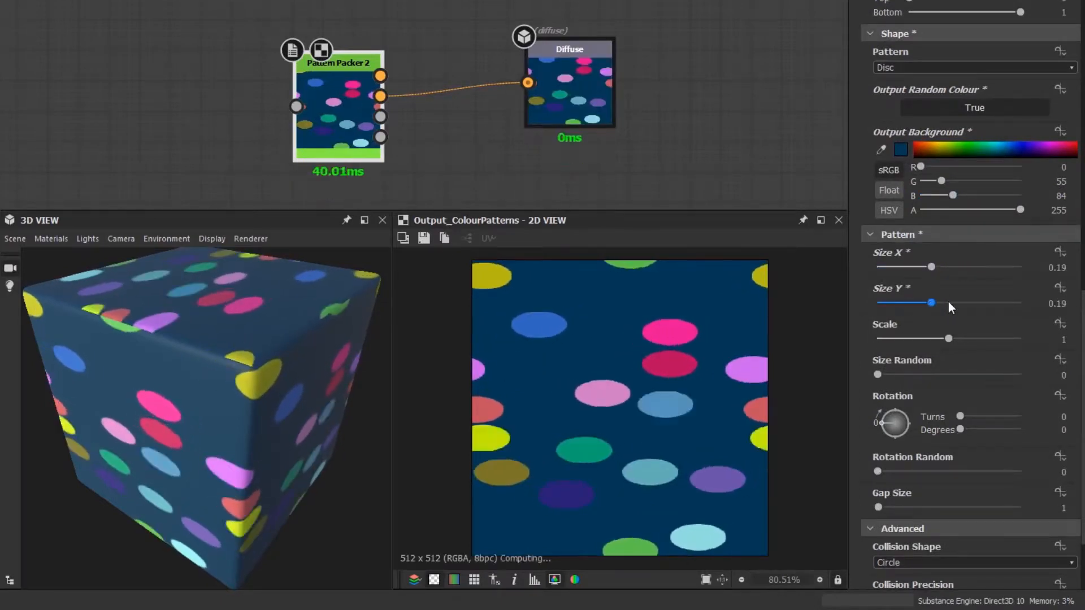
pyautogui.moveTo(931, 302); pyautogui.dragTo(920, 302)
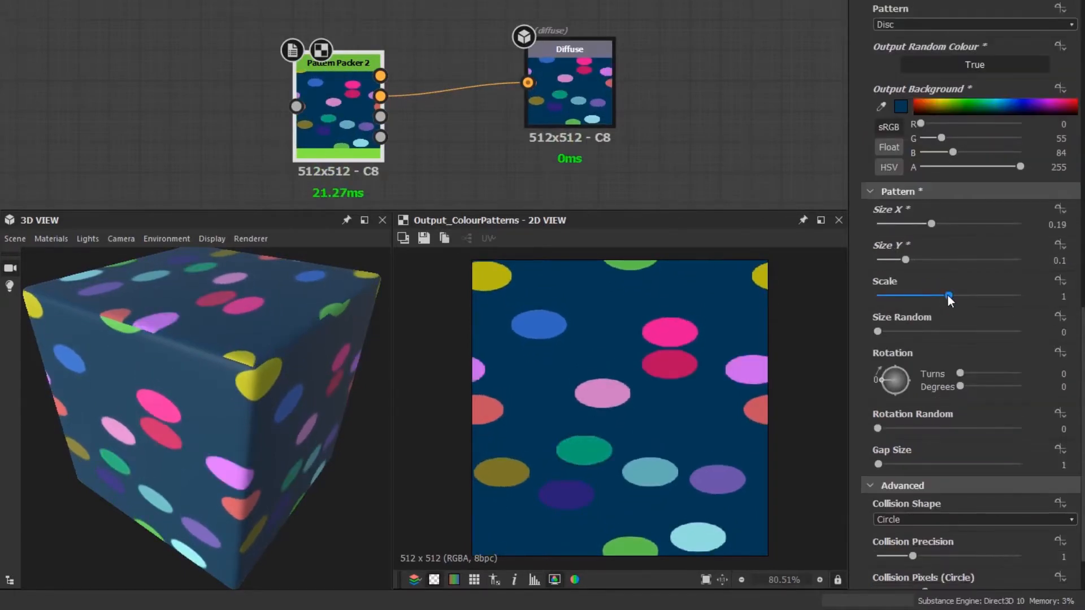
# Try Scale, Size Random and Rotation variations on the ovals, then reset them
pyautogui.moveTo(951, 296); pyautogui.dragTo(888, 296)
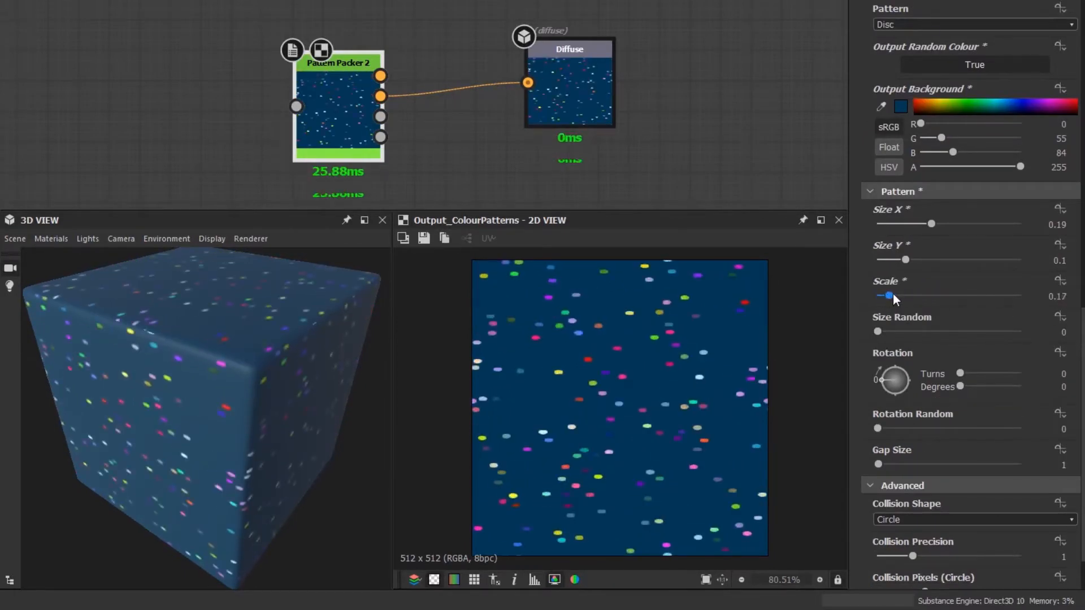
pyautogui.moveTo(888, 296); pyautogui.dragTo(951, 296)
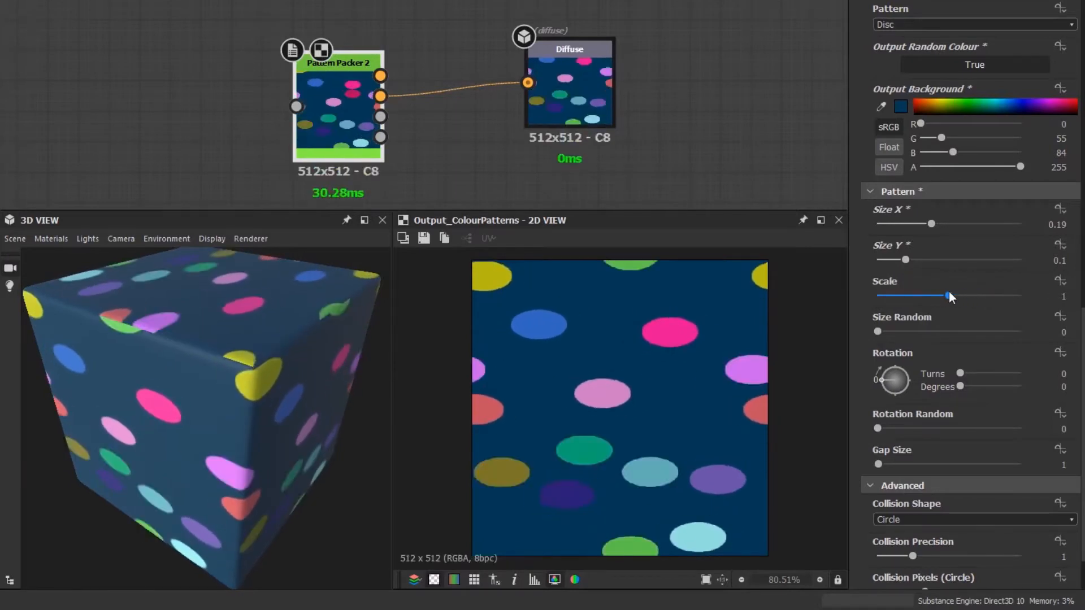
pyautogui.moveTo(878, 332); pyautogui.dragTo(940, 332)
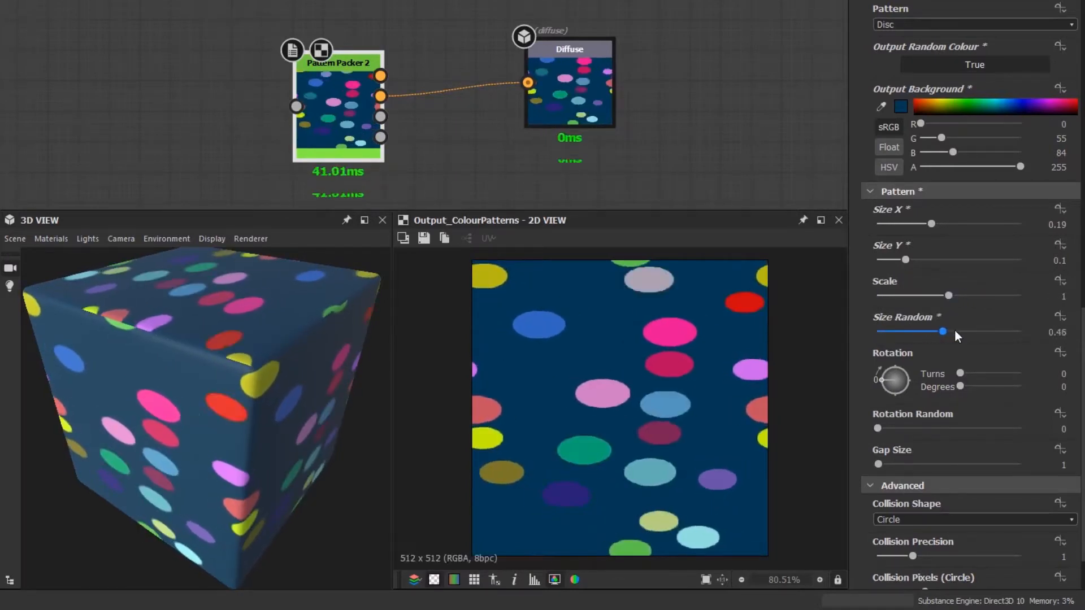
pyautogui.moveTo(941, 332); pyautogui.dragTo(901, 332)
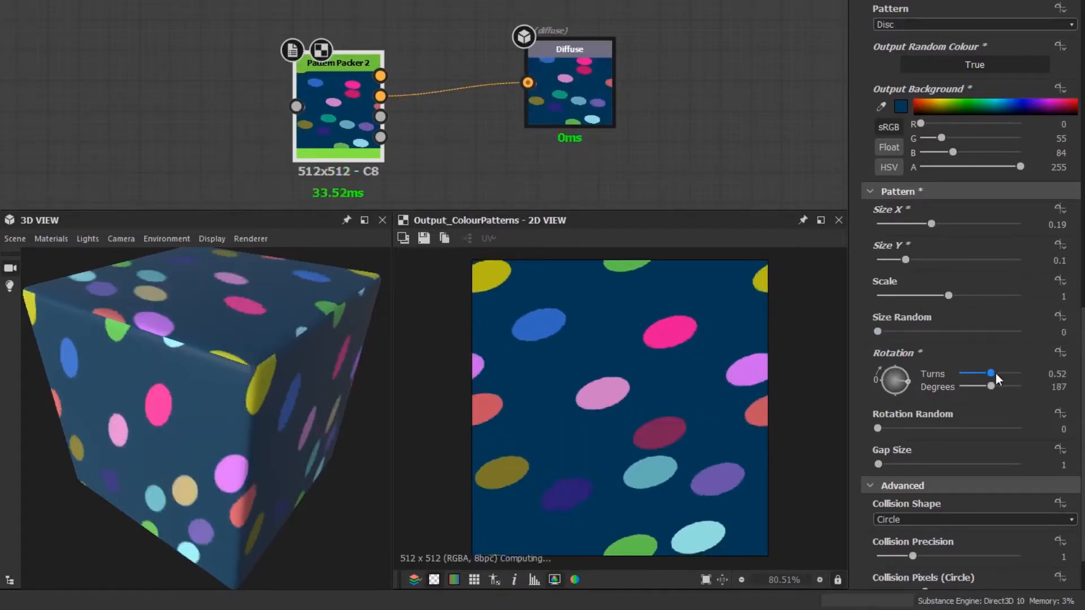
pyautogui.moveTo(993, 373); pyautogui.dragTo(958, 373)
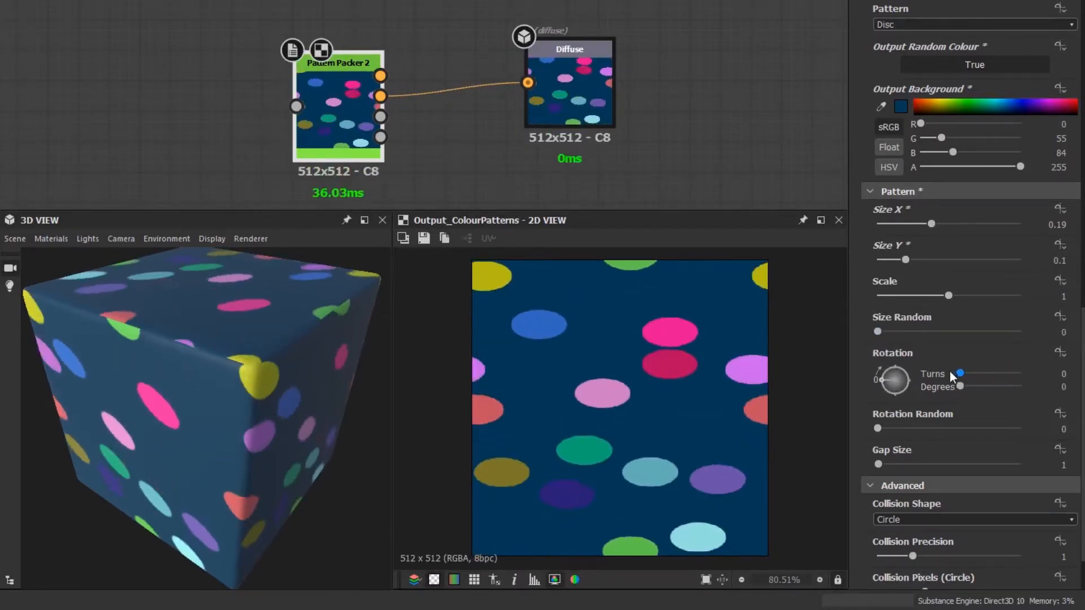
pyautogui.moveTo(878, 429); pyautogui.dragTo(980, 429)
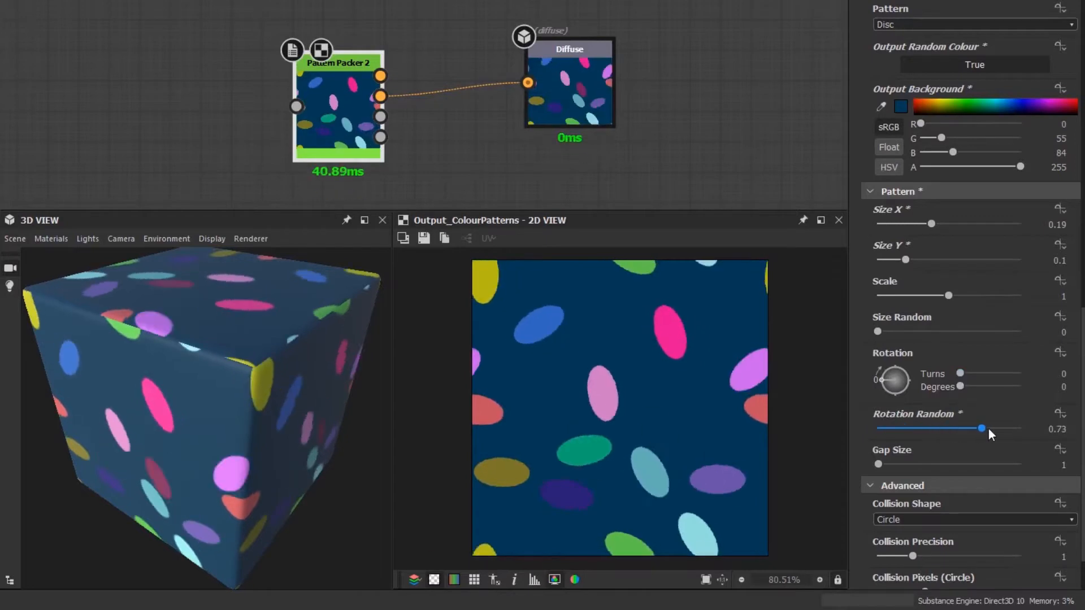
pyautogui.moveTo(979, 428); pyautogui.dragTo(967, 428)
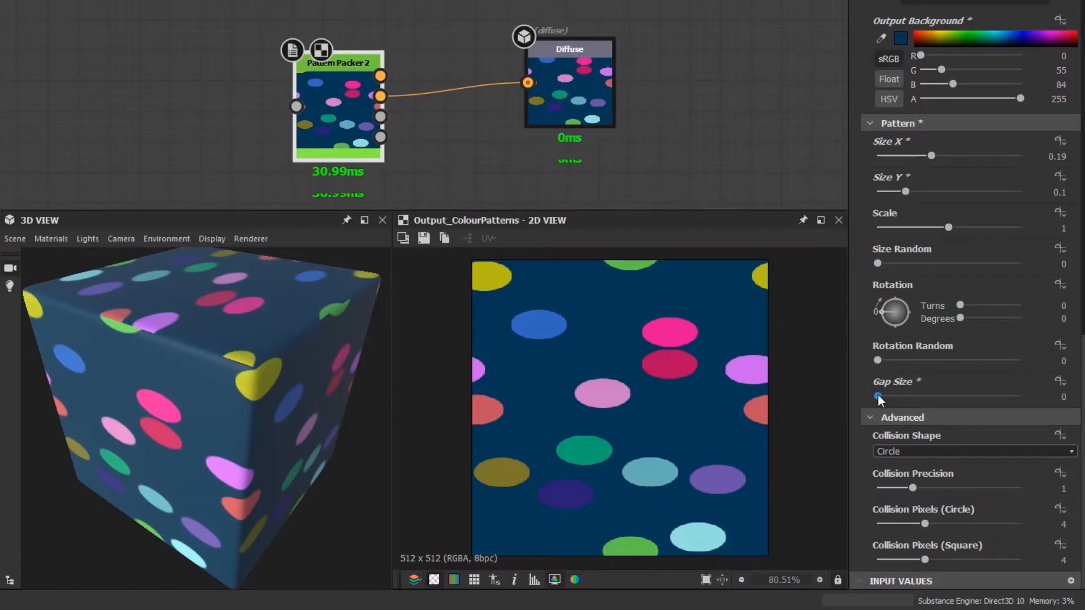
# Test Gap Size values up to maximum and back down to none
pyautogui.moveTo(878, 396); pyautogui.dragTo(903, 395)
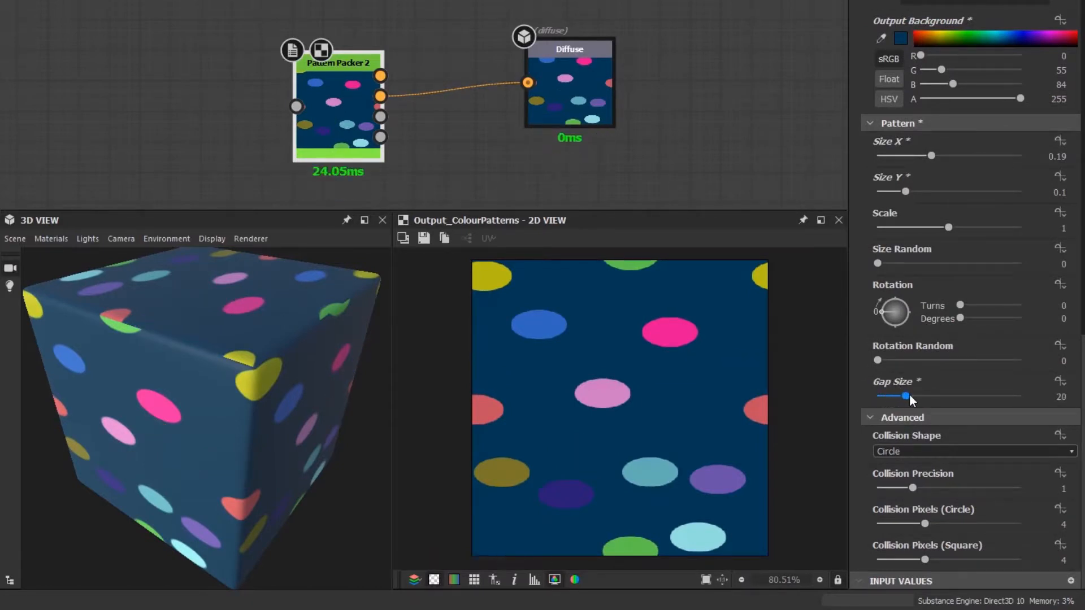
pyautogui.moveTo(903, 396); pyautogui.dragTo(979, 396)
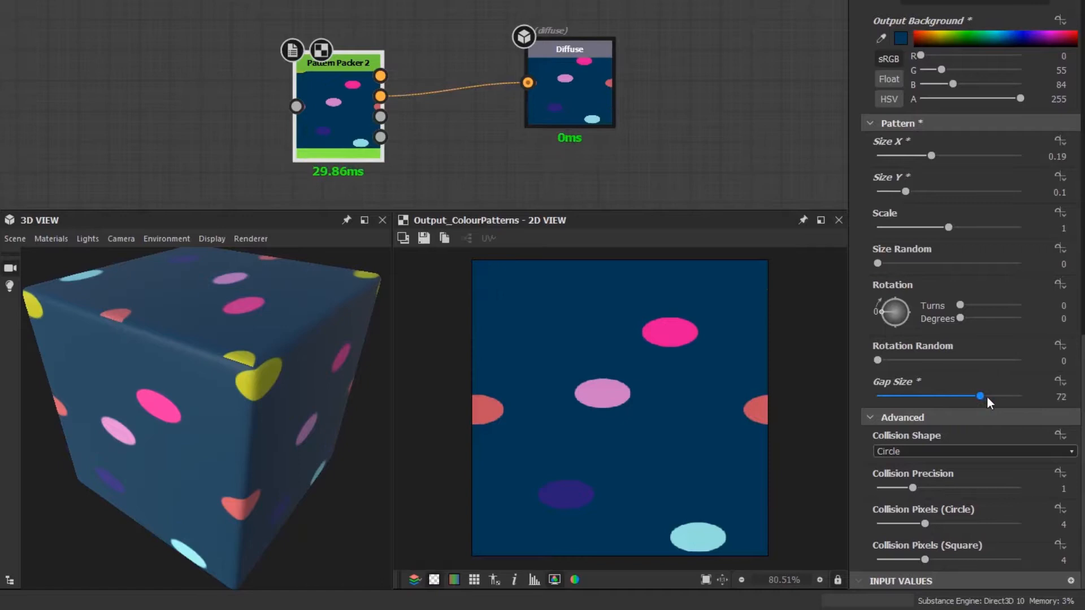
pyautogui.moveTo(978, 396); pyautogui.dragTo(1020, 396)
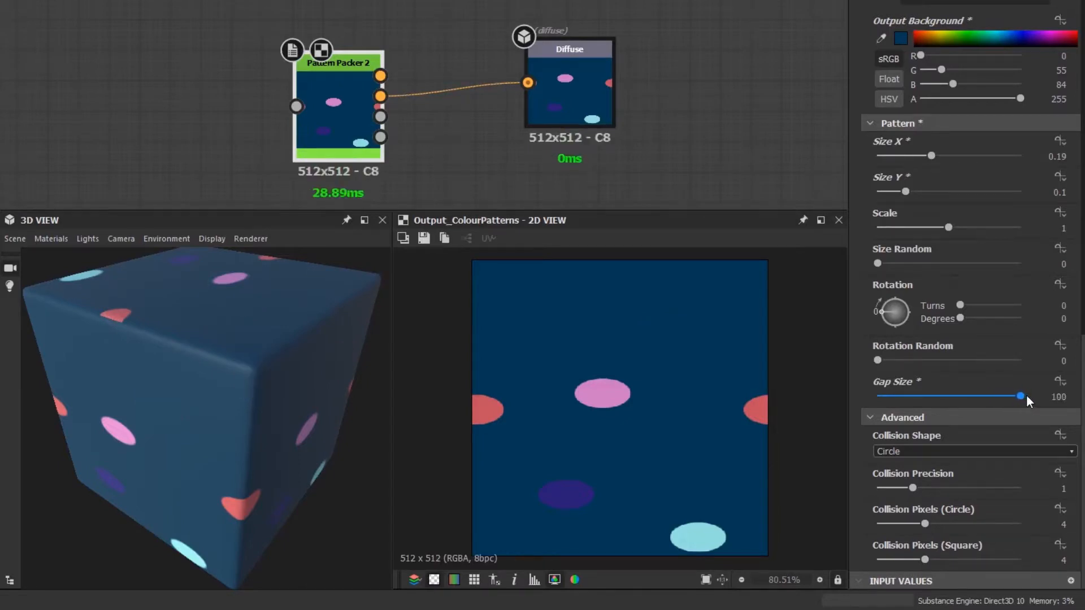
pyautogui.moveTo(1020, 396); pyautogui.dragTo(922, 395)
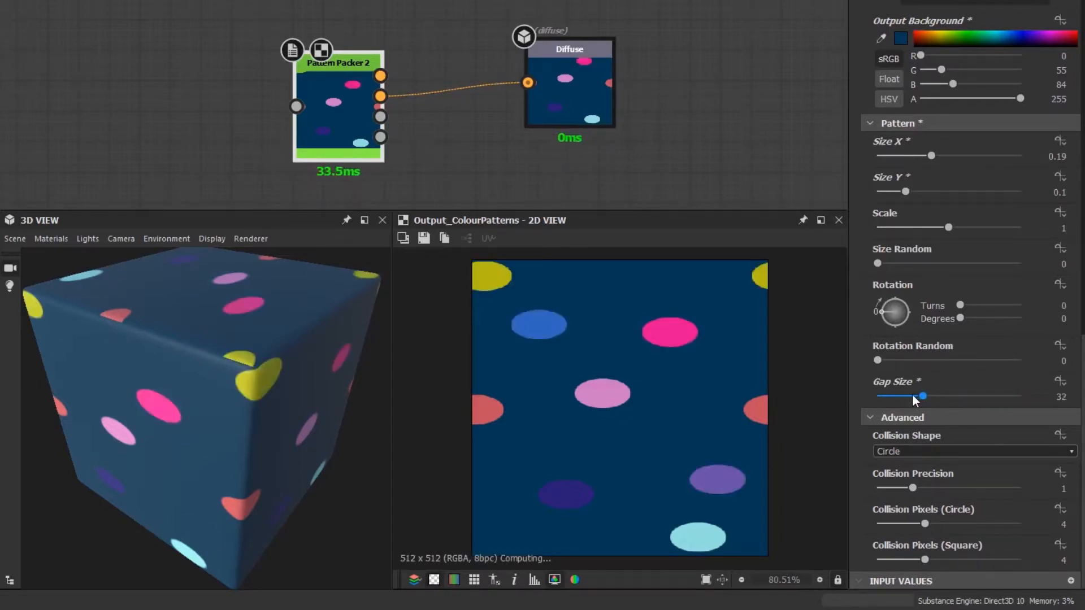
pyautogui.moveTo(922, 395); pyautogui.dragTo(878, 395)
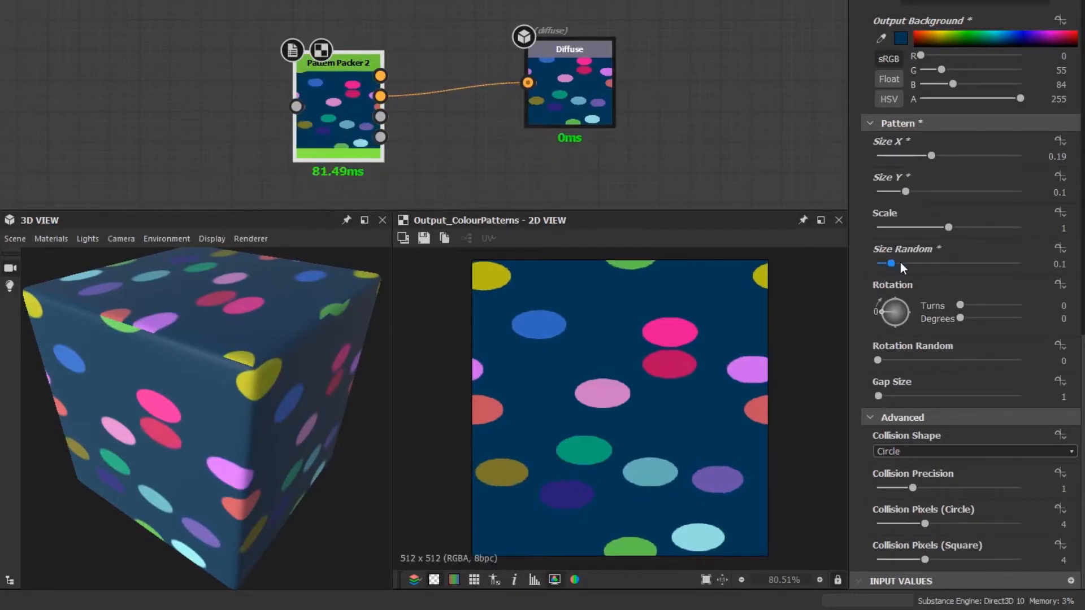
# Set Size Random to 0.85 and Gap Size to 3
pyautogui.moveTo(891, 264); pyautogui.dragTo(966, 264)
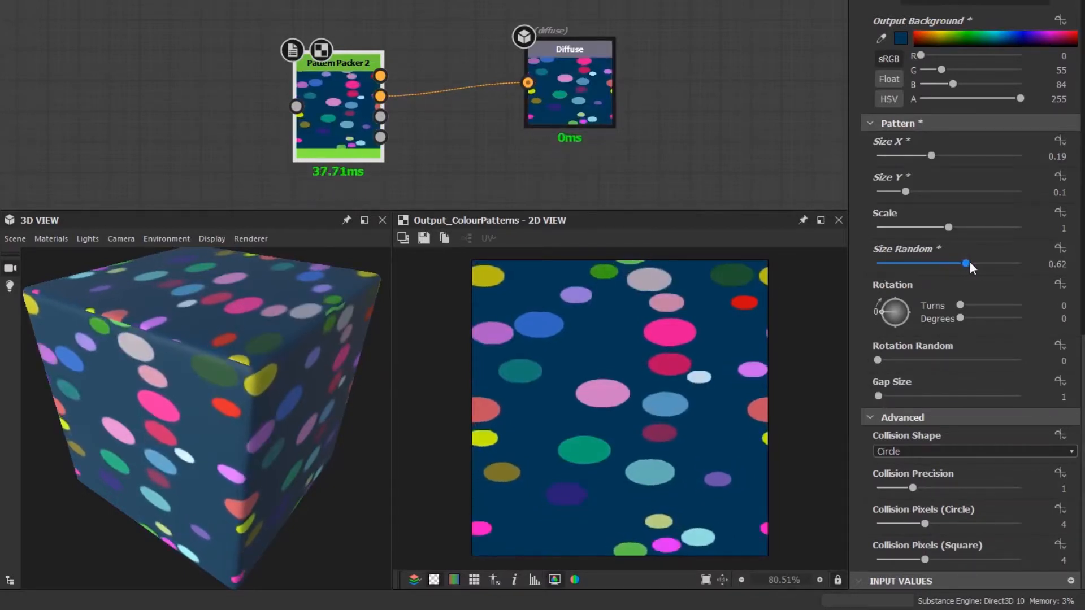
pyautogui.moveTo(966, 264); pyautogui.dragTo(992, 263)
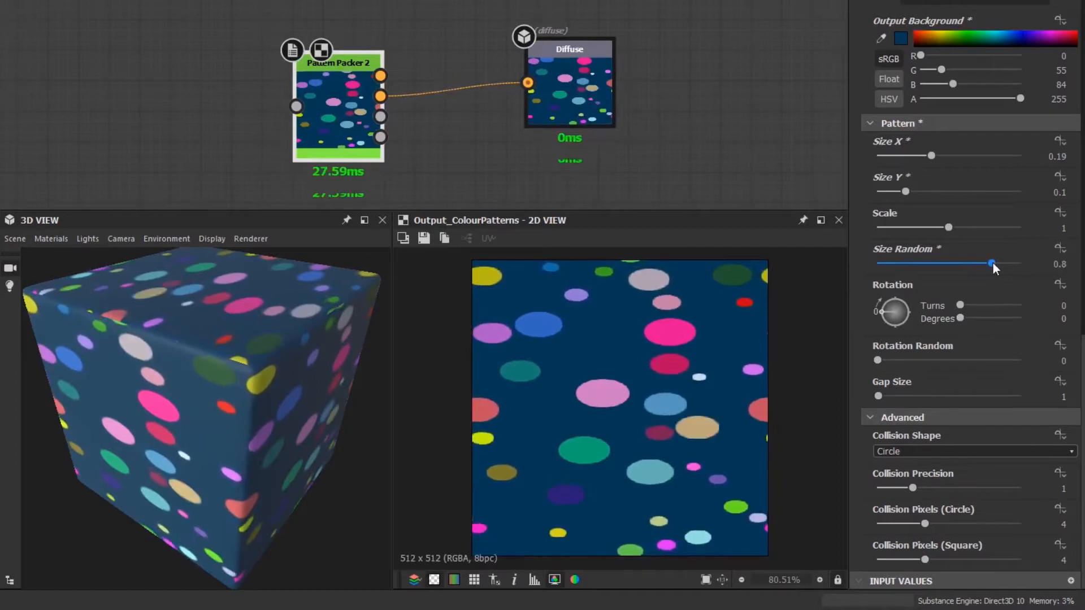
pyautogui.moveTo(990, 264); pyautogui.dragTo(999, 263)
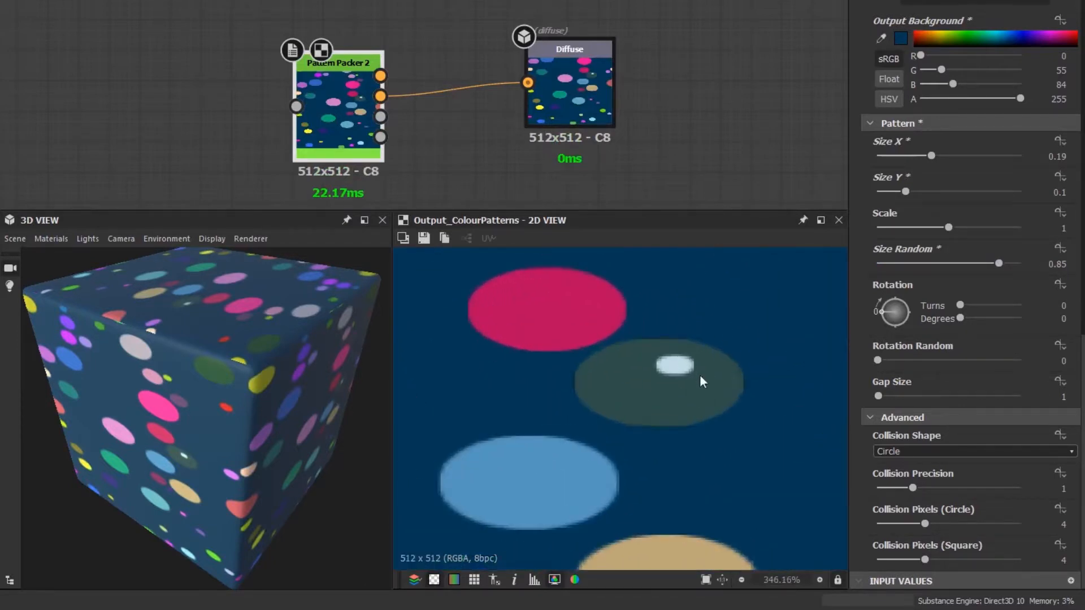
pyautogui.moveTo(685, 385)
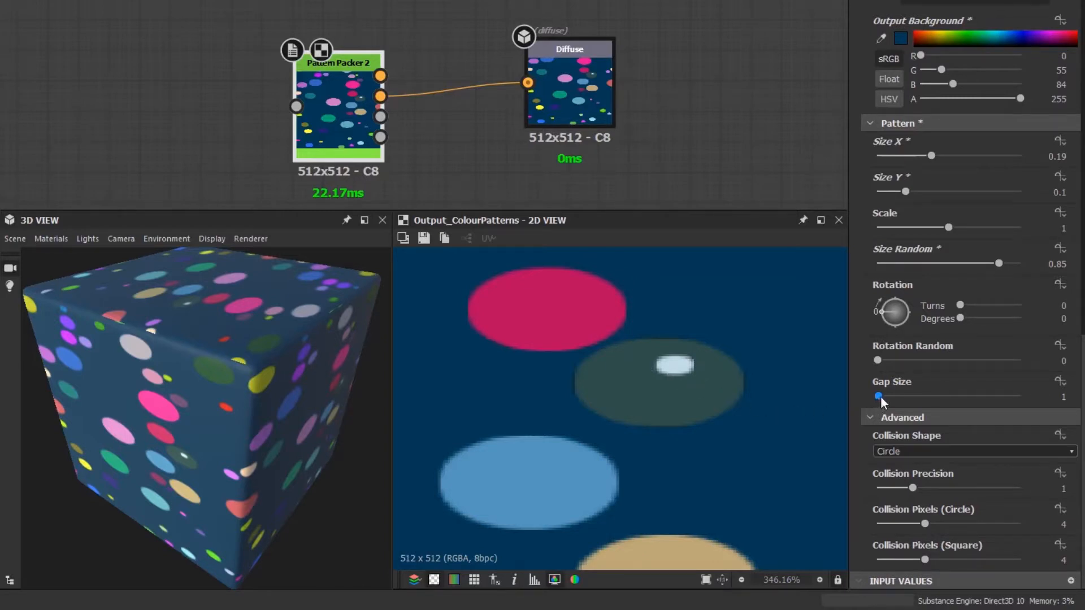
pyautogui.moveTo(882, 395); pyautogui.dragTo(881, 394)
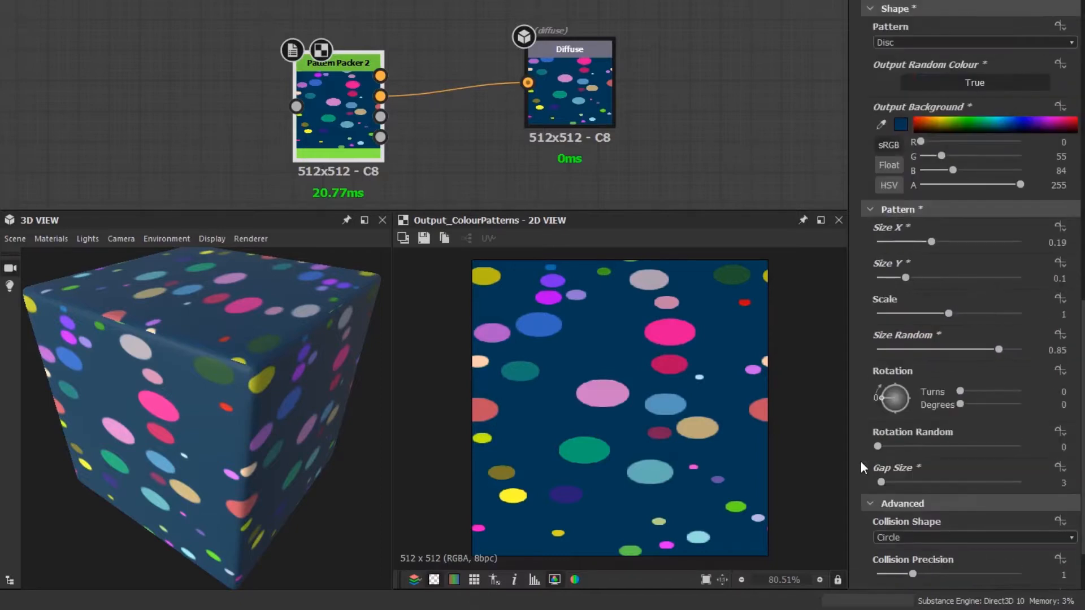
pyautogui.click(969, 43)
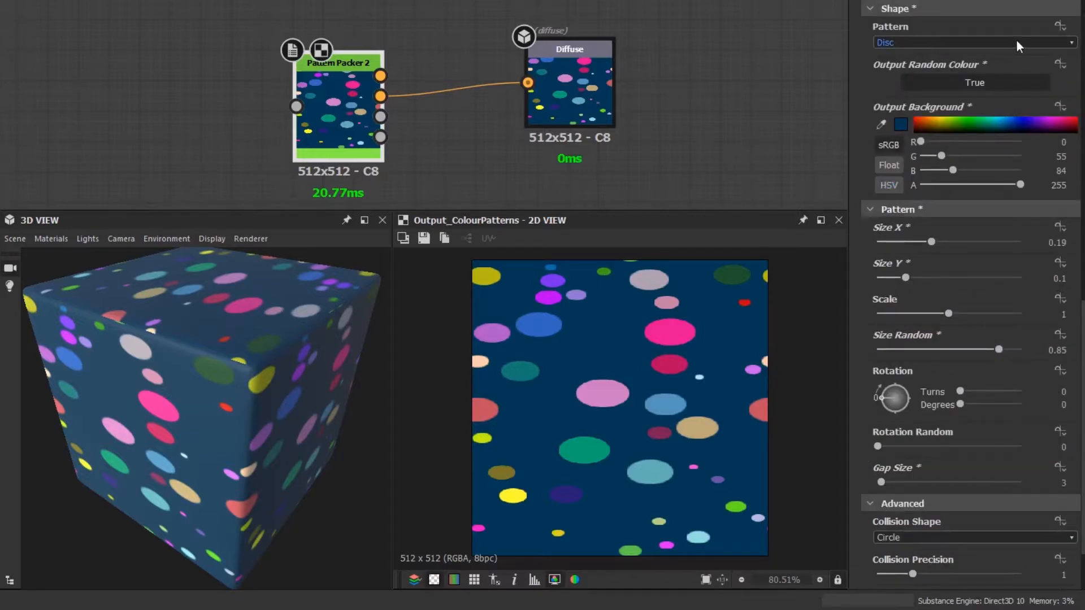
pyautogui.click(974, 42)
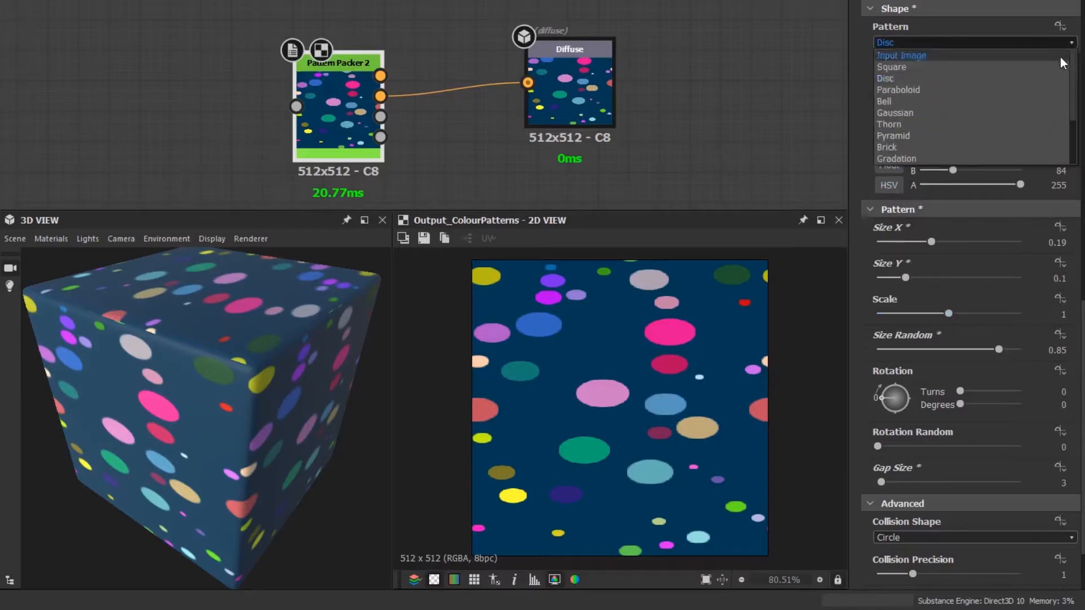
pyautogui.click(891, 66)
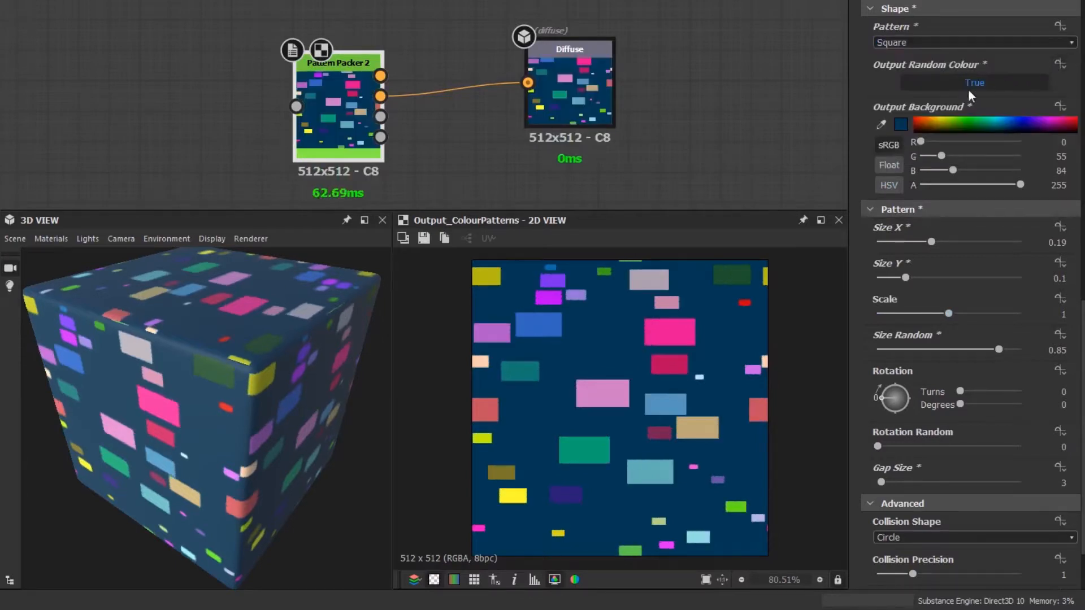
pyautogui.moveTo(875, 444)
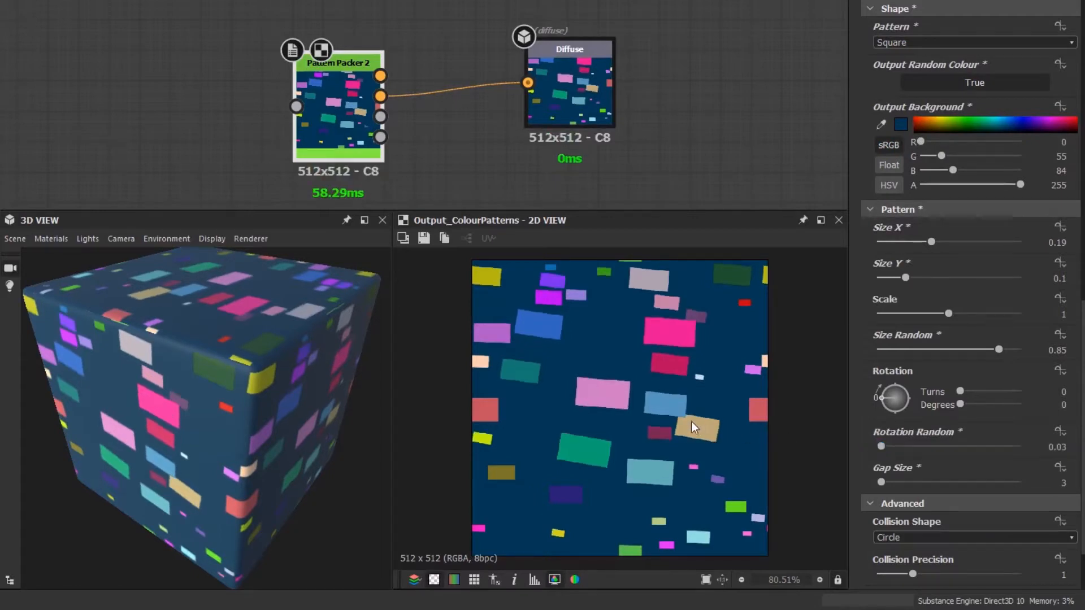
pyautogui.scroll(3)
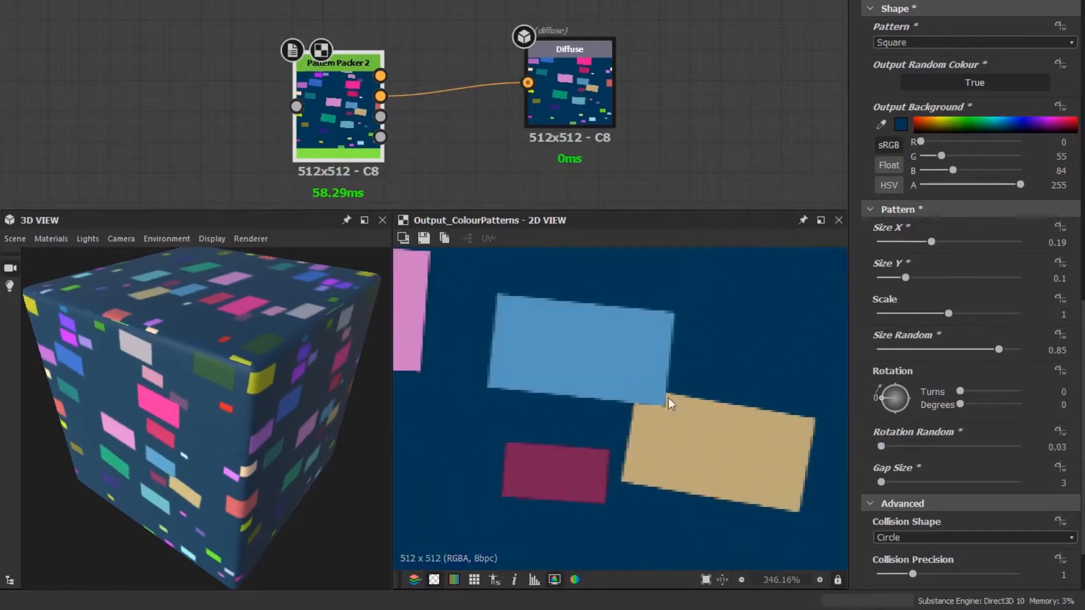
pyautogui.scroll(-3)
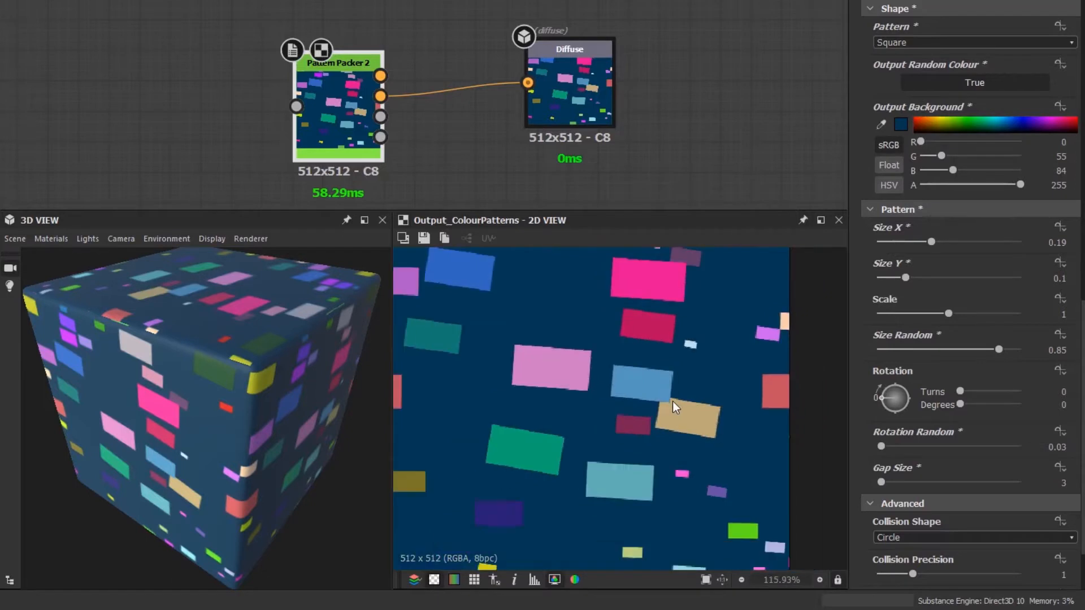
pyautogui.scroll(-3)
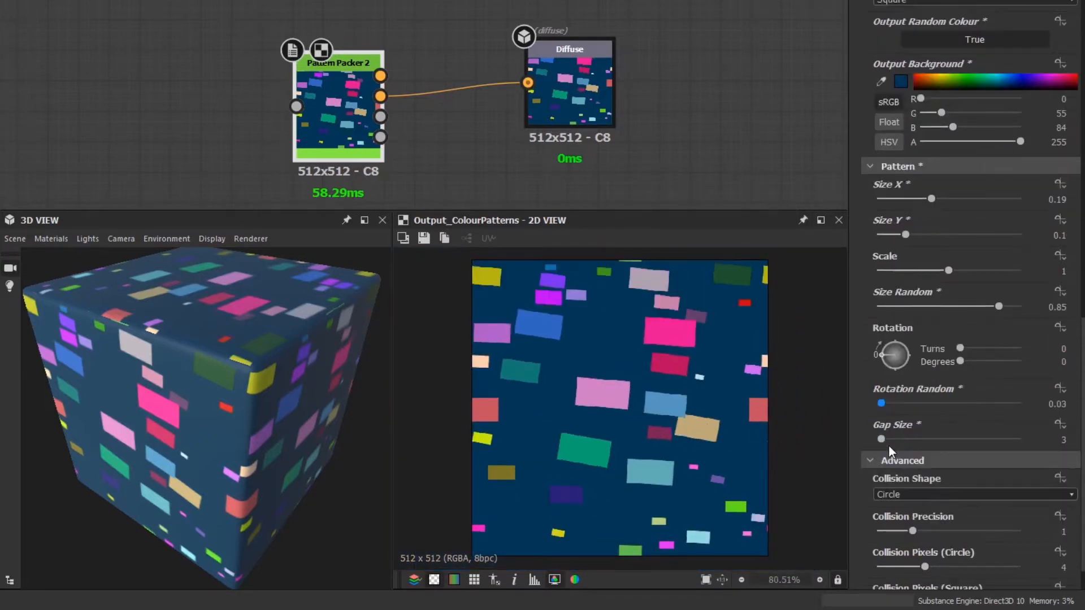
# Change the Advanced Collision Shape from Circle to Square
pyautogui.click(973, 494)
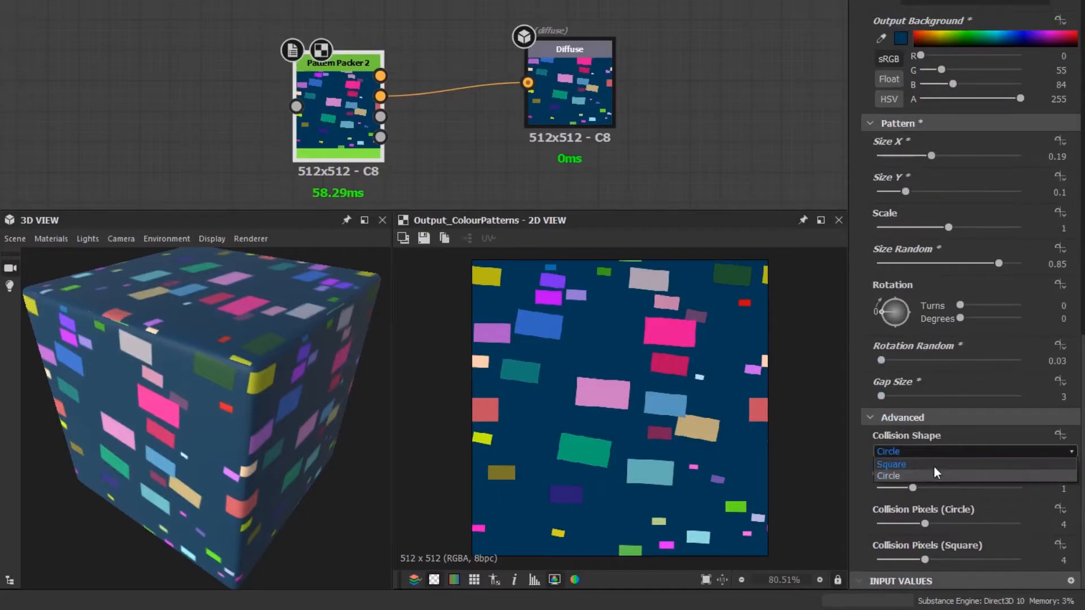
pyautogui.click(892, 465)
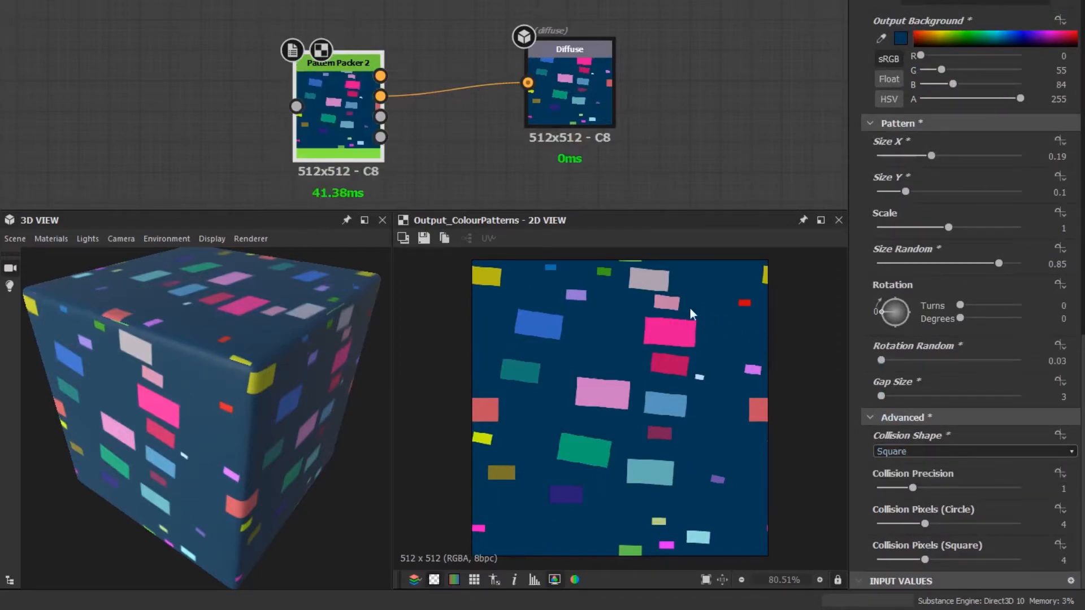
pyautogui.moveTo(688, 336)
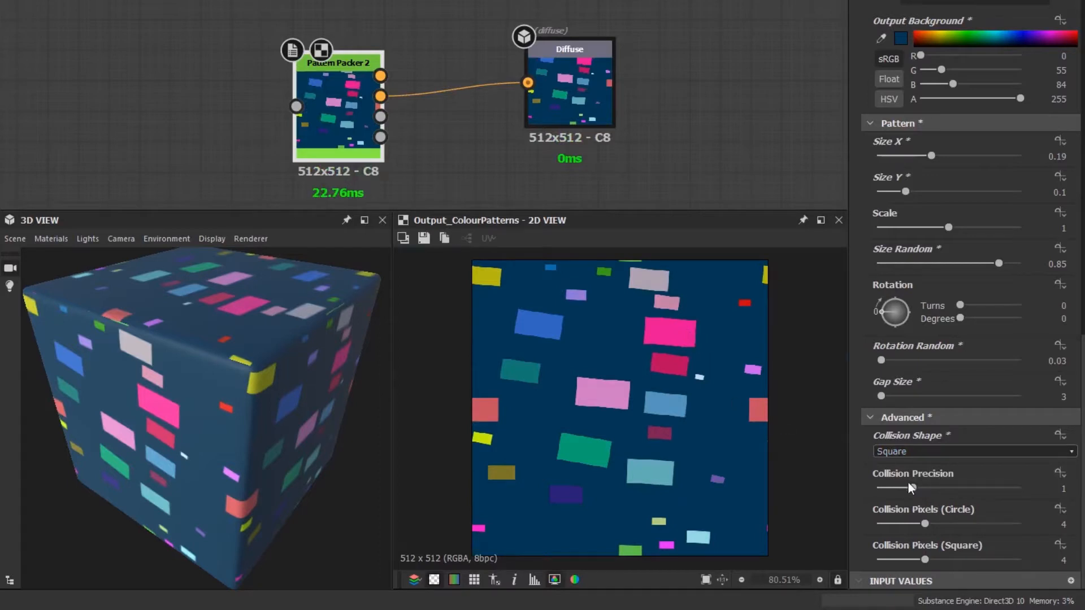
# Set Collision Precision to 0 and Collision Pixels (Square) to 5
pyautogui.moveTo(903, 488); pyautogui.dragTo(879, 488)
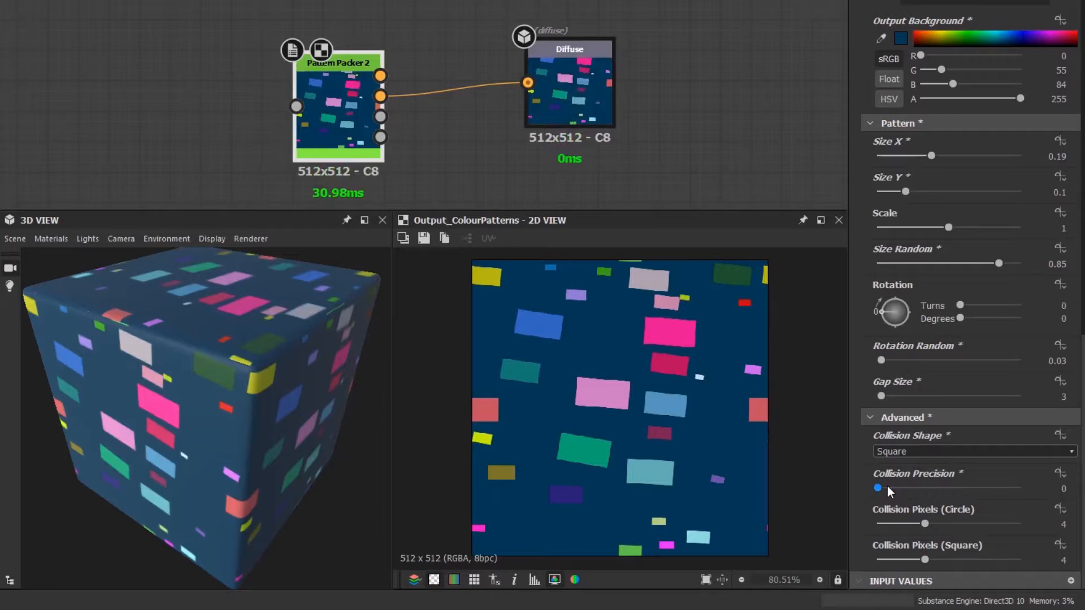
pyautogui.moveTo(685, 299)
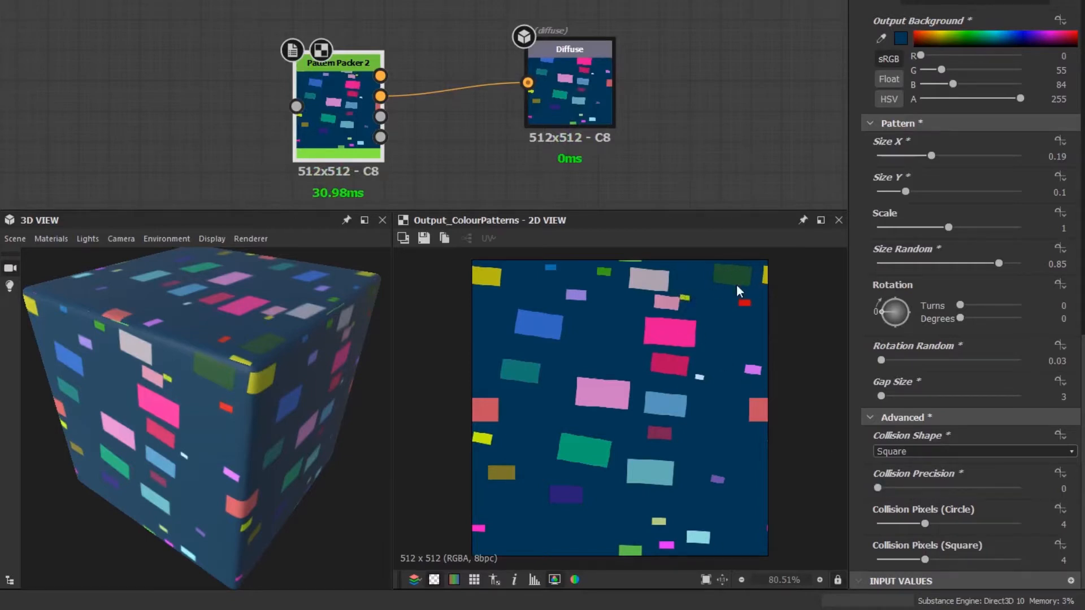
pyautogui.moveTo(728, 284)
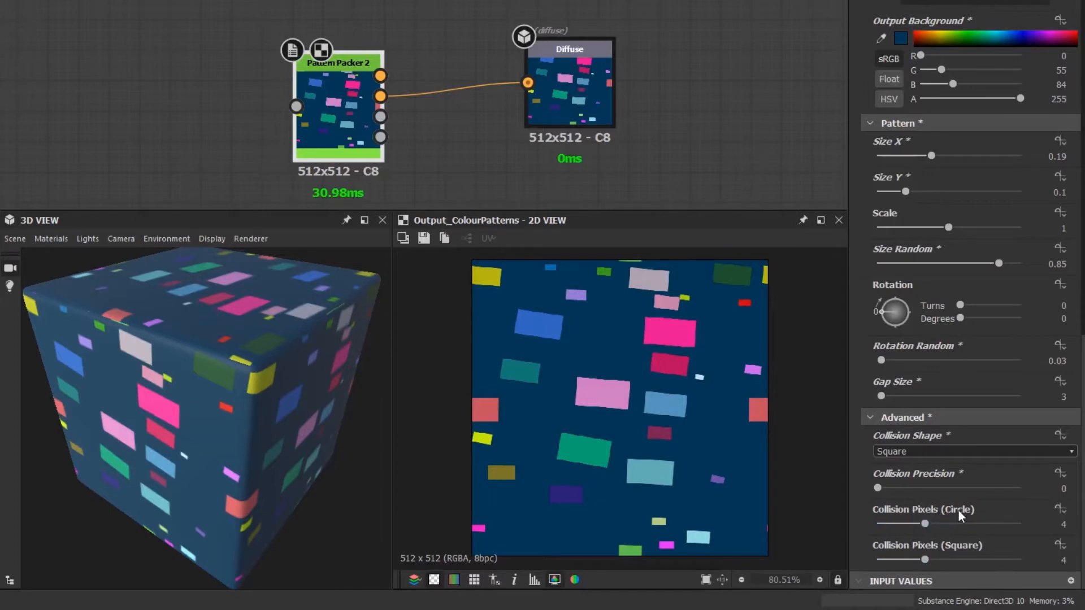
pyautogui.moveTo(924, 517)
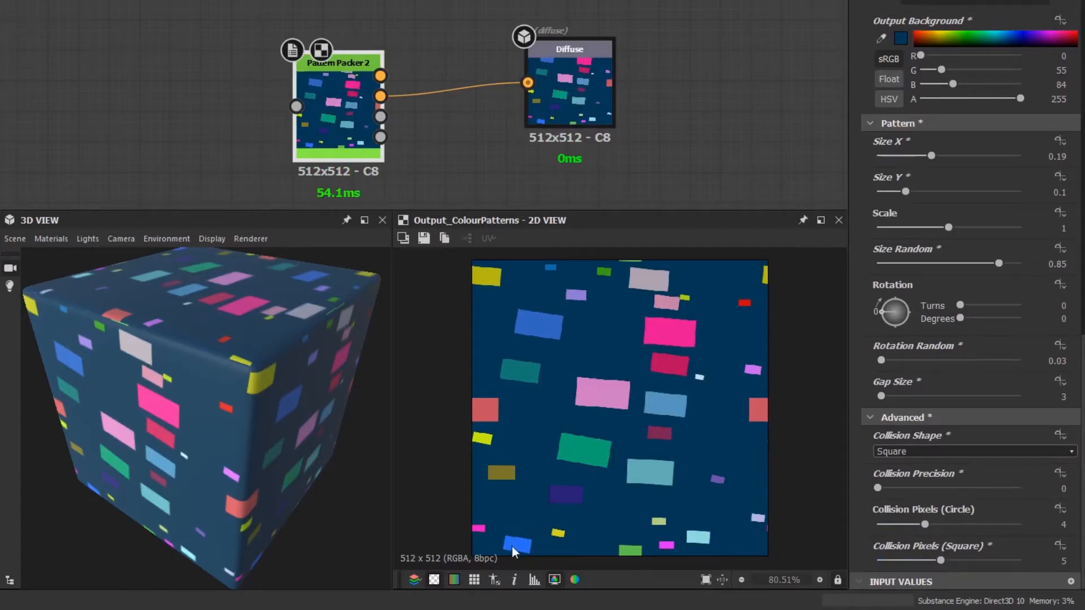
pyautogui.moveTo(732, 276)
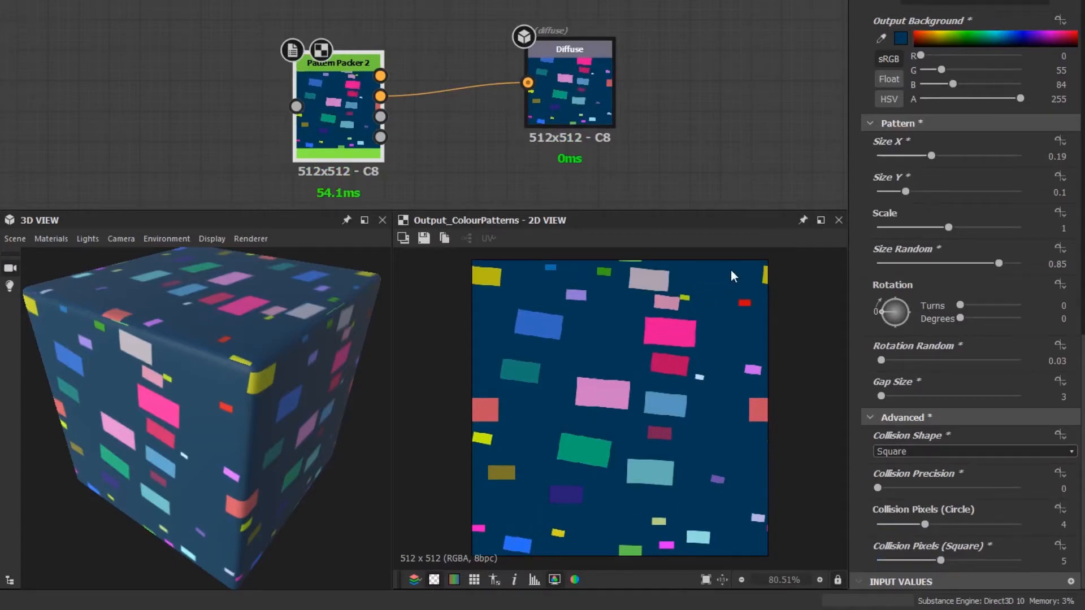
pyautogui.moveTo(937, 560); pyautogui.dragTo(917, 560)
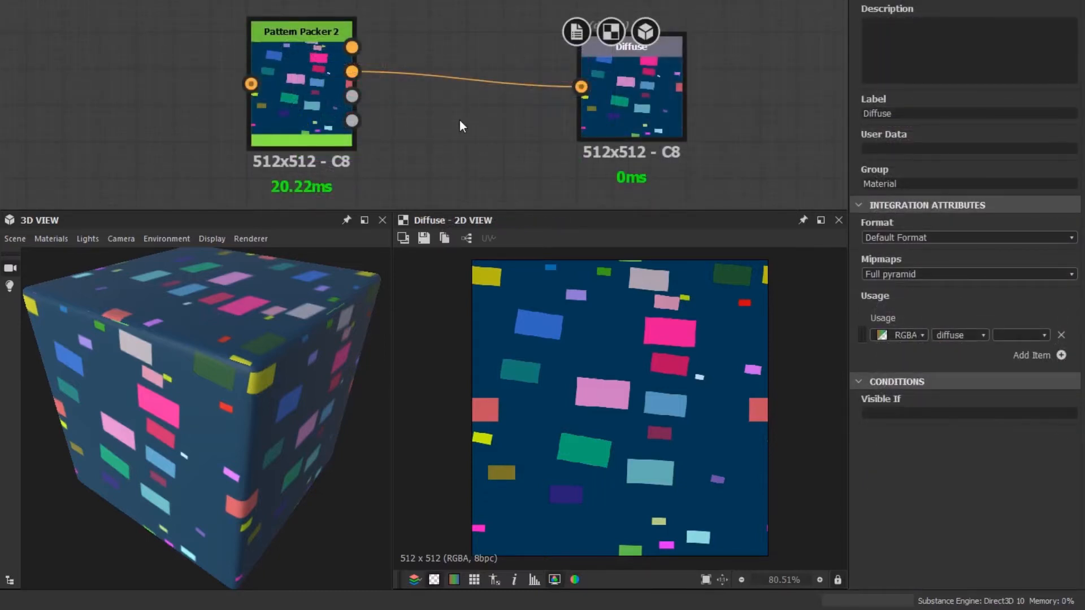
pyautogui.moveTo(431, 123)
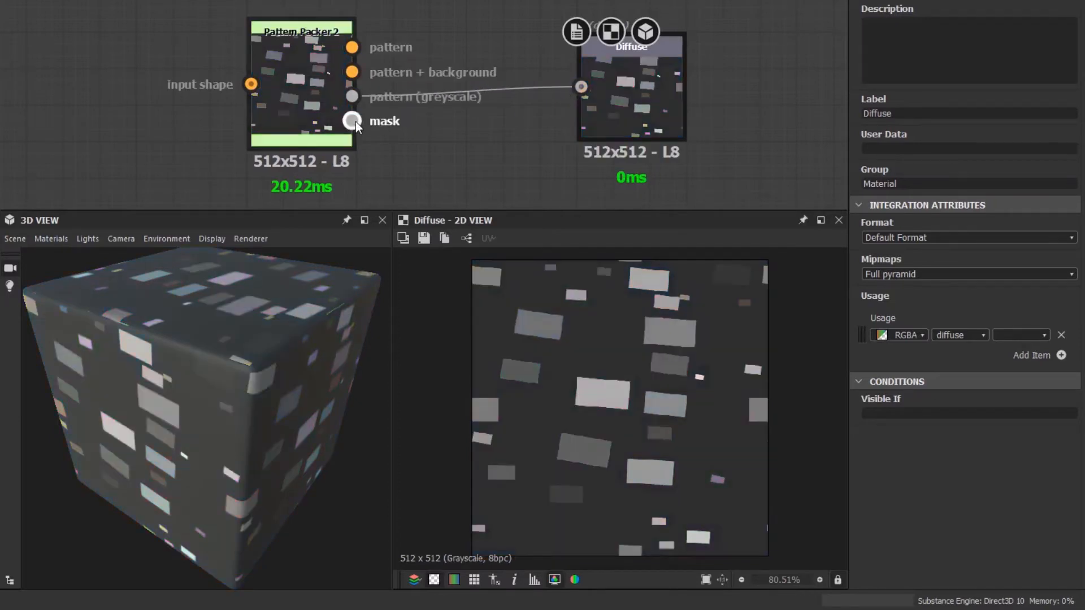
# Connect Pattern Packer 2's greyscale pattern output to the Diffuse node
pyautogui.moveTo(351, 120); pyautogui.dragTo(579, 87)
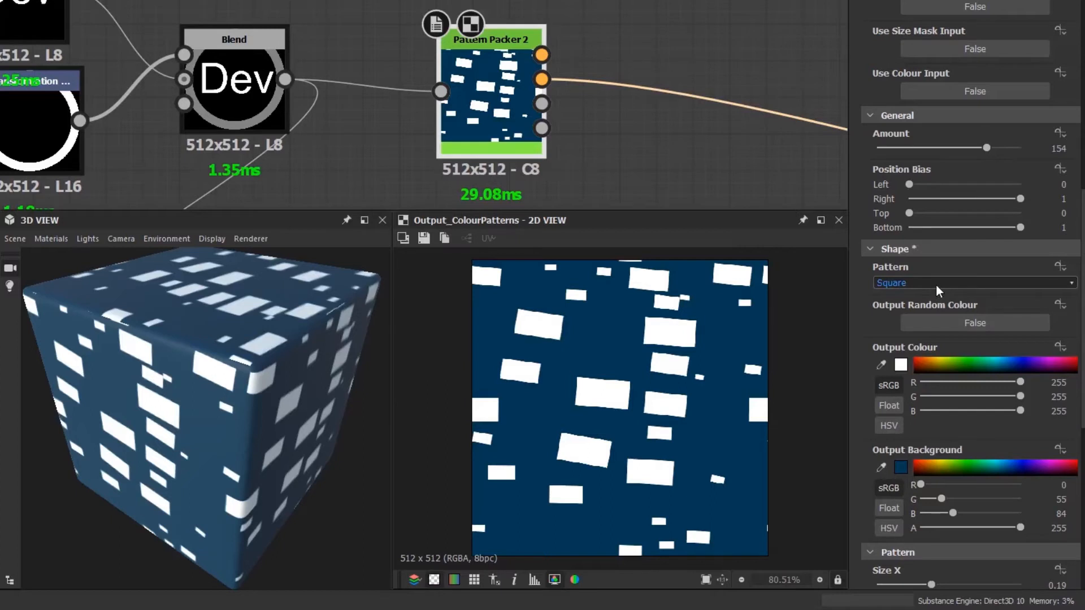
# Set Pattern to Input Image for the Dev logo and raise Rotation Random to 1
pyautogui.click(971, 283)
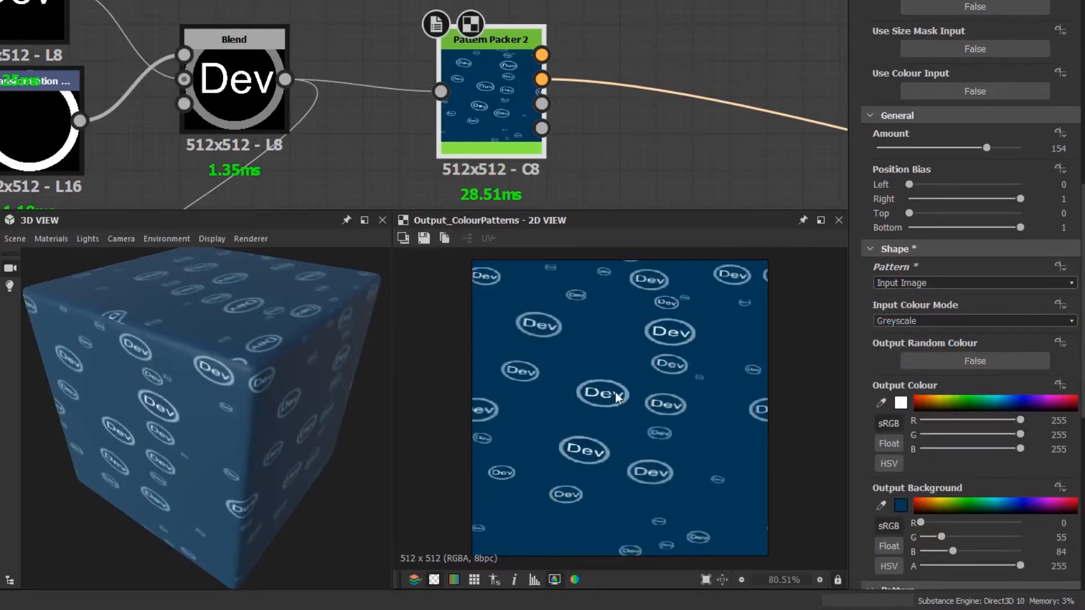
pyautogui.moveTo(877, 344)
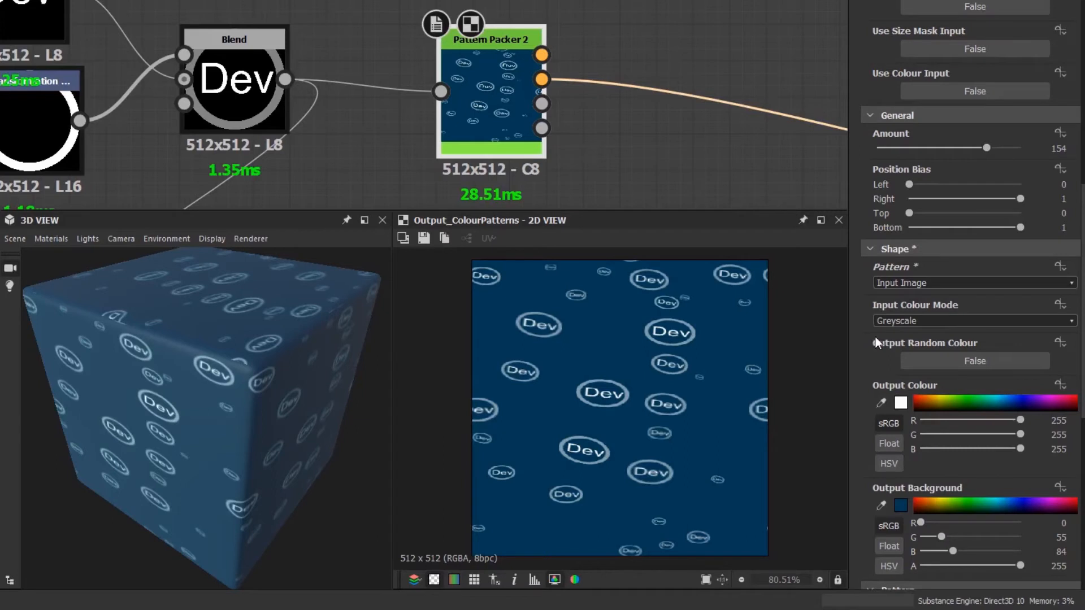
pyautogui.scroll(-3)
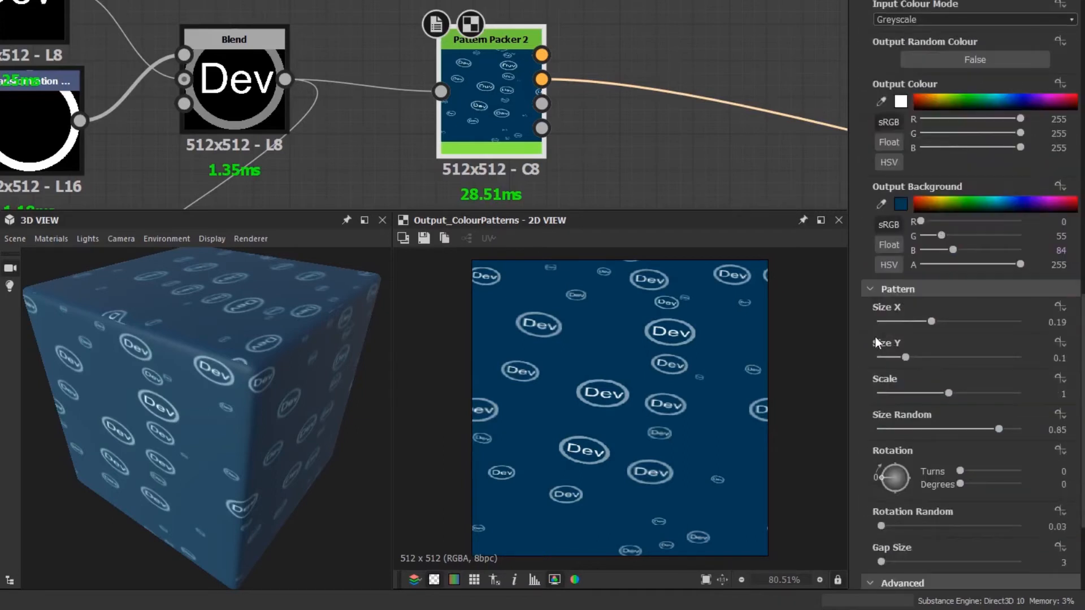
pyautogui.scroll(-3)
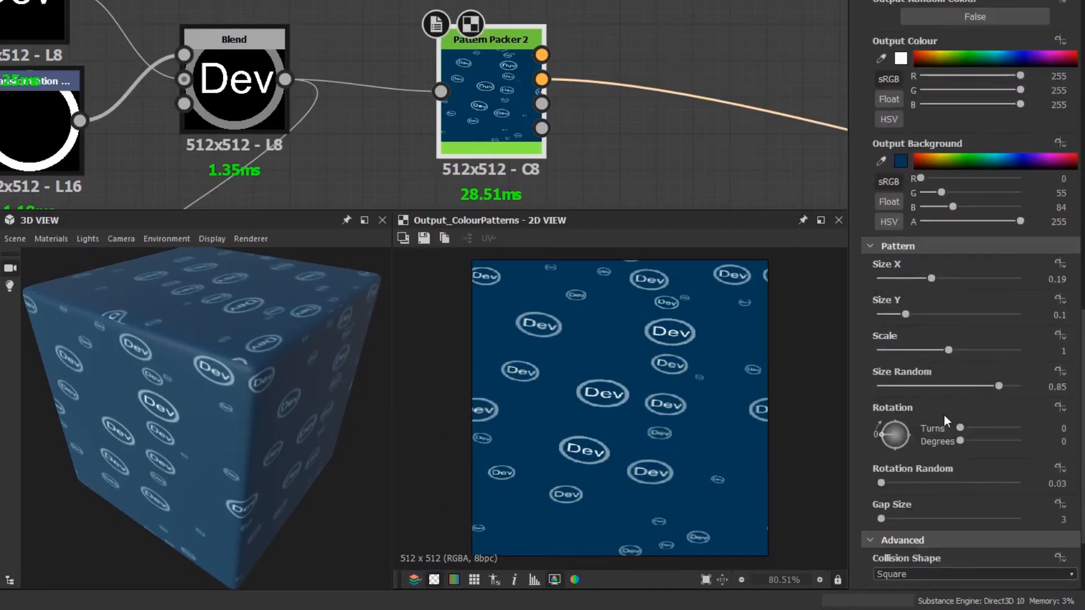
pyautogui.moveTo(880, 483); pyautogui.dragTo(912, 483)
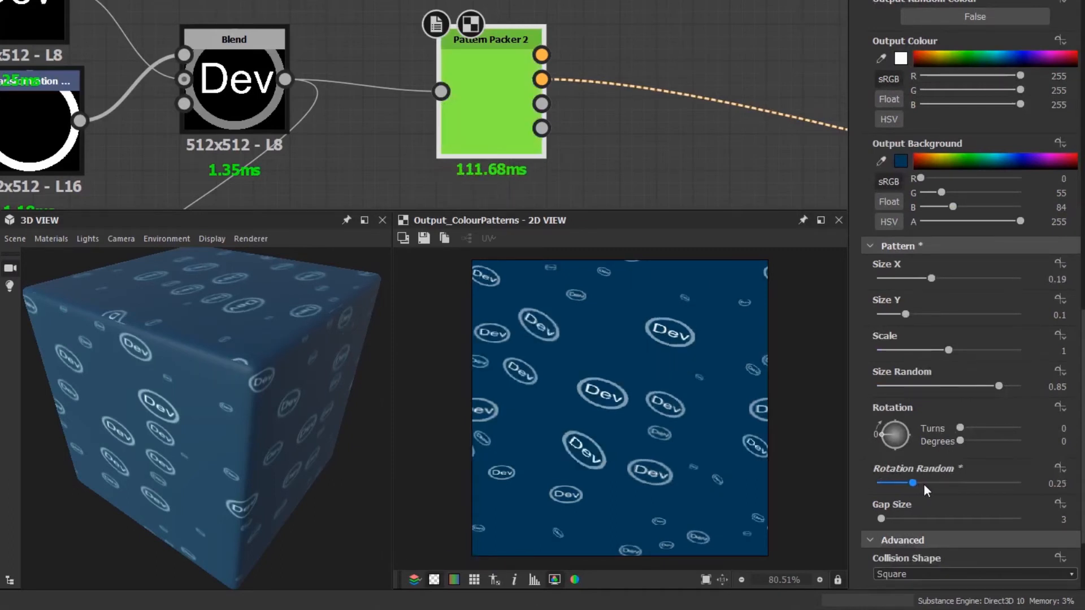
pyautogui.moveTo(911, 483); pyautogui.dragTo(989, 483)
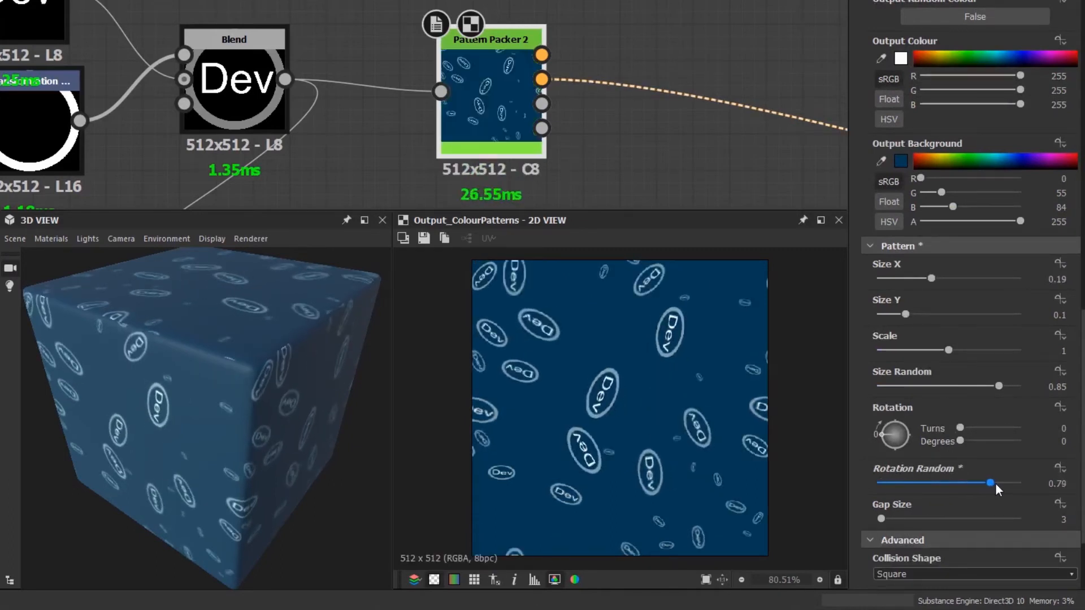
pyautogui.moveTo(989, 482); pyautogui.dragTo(1036, 482)
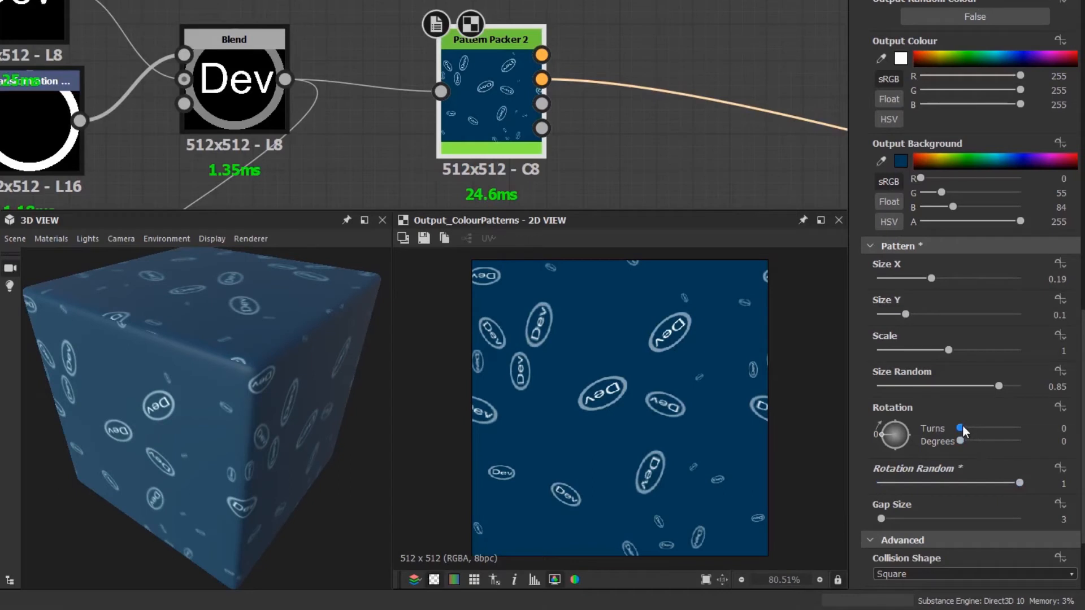
pyautogui.moveTo(960, 428); pyautogui.dragTo(990, 428)
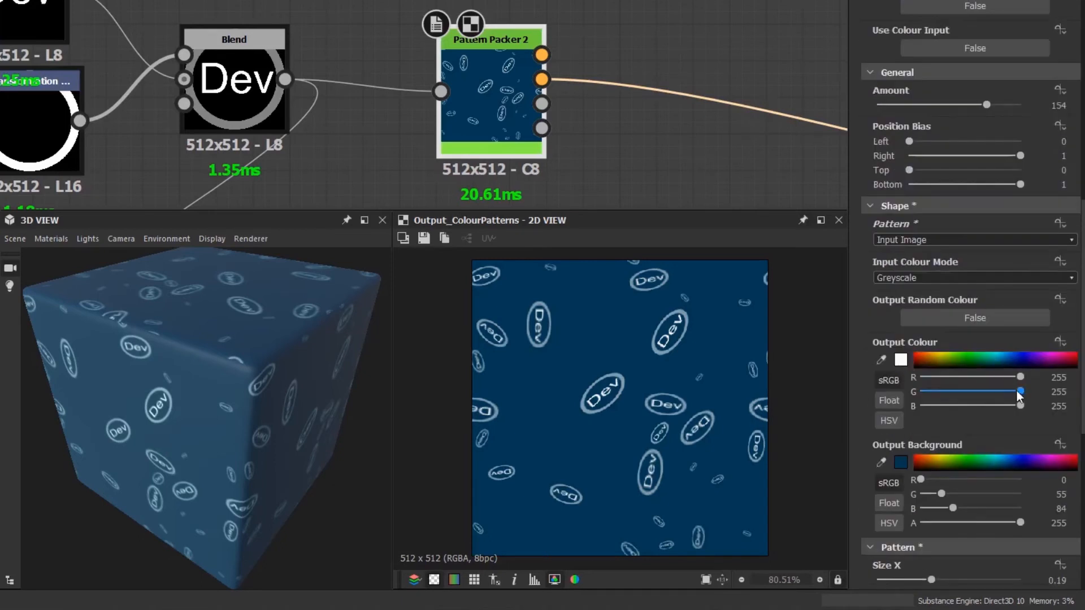
# Drop Output Colour G to tint the logos magenta, then enable Output Random Colour
pyautogui.moveTo(1017, 392); pyautogui.dragTo(932, 392)
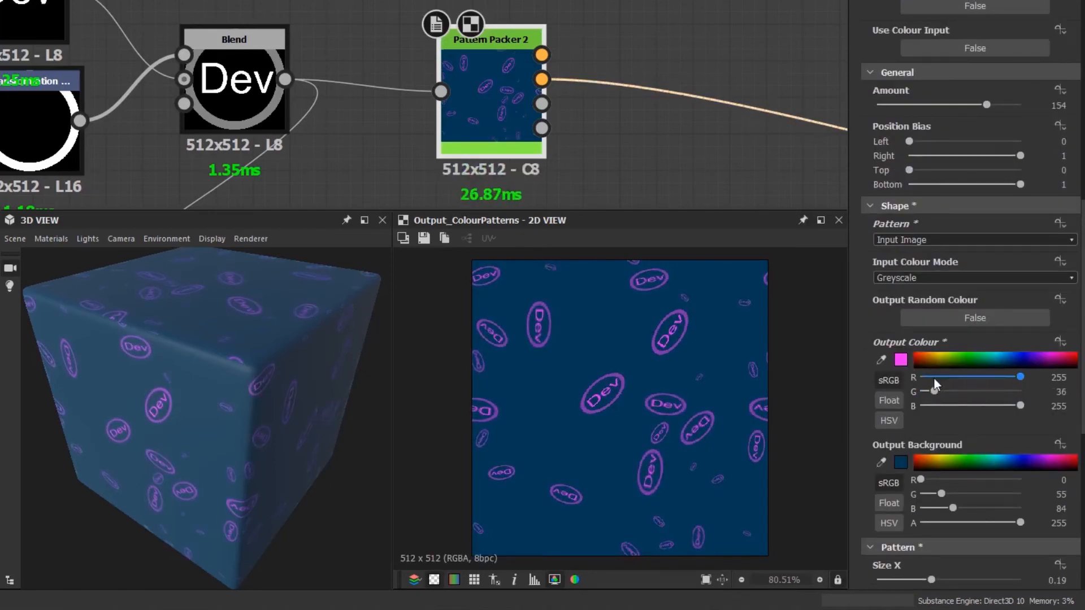
pyautogui.click(973, 317)
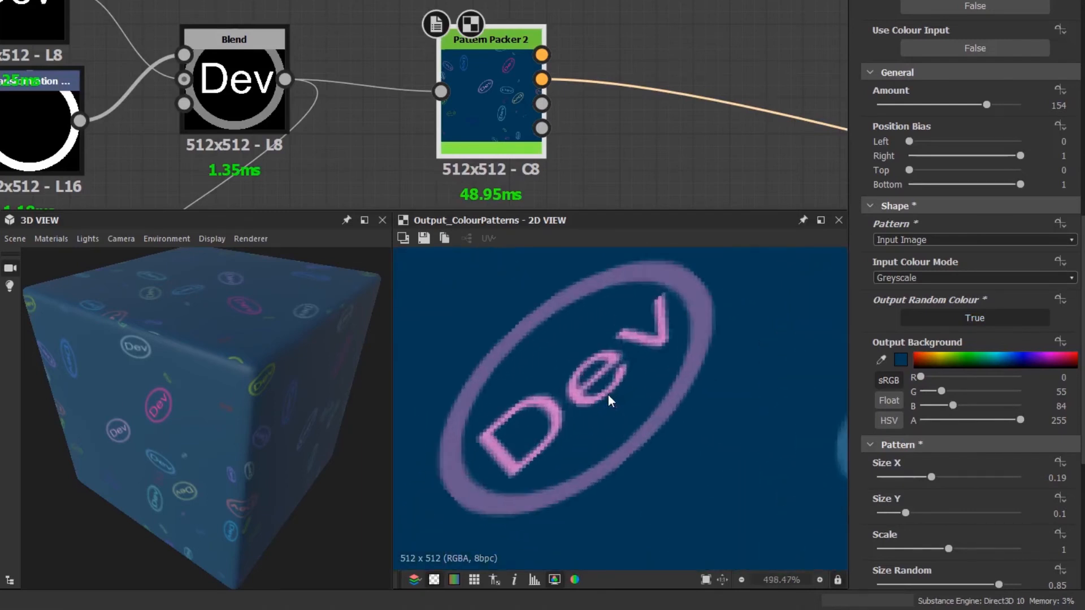
pyautogui.moveTo(654, 429)
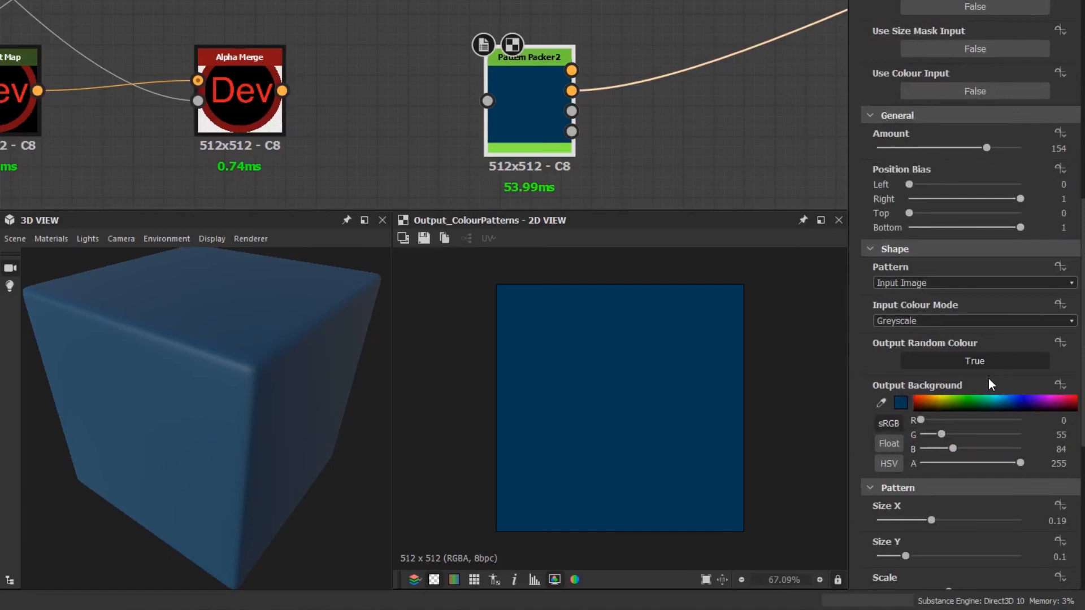
pyautogui.moveTo(946, 317)
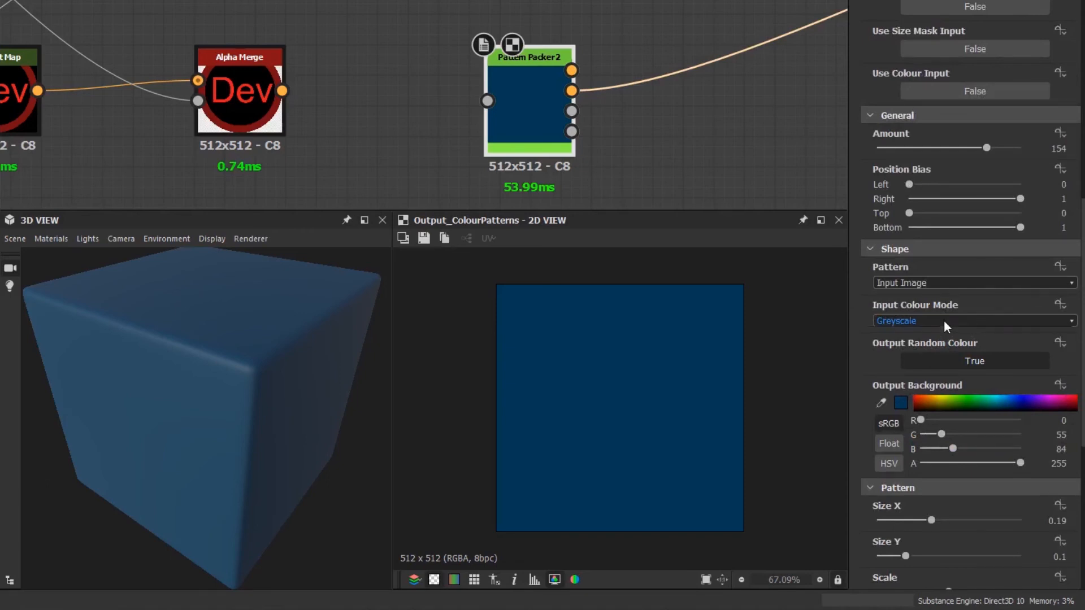
# Set Pattern Packer 2's Input Colour Mode to Colour so the logos keep their red-and-black colours
pyautogui.click(972, 321)
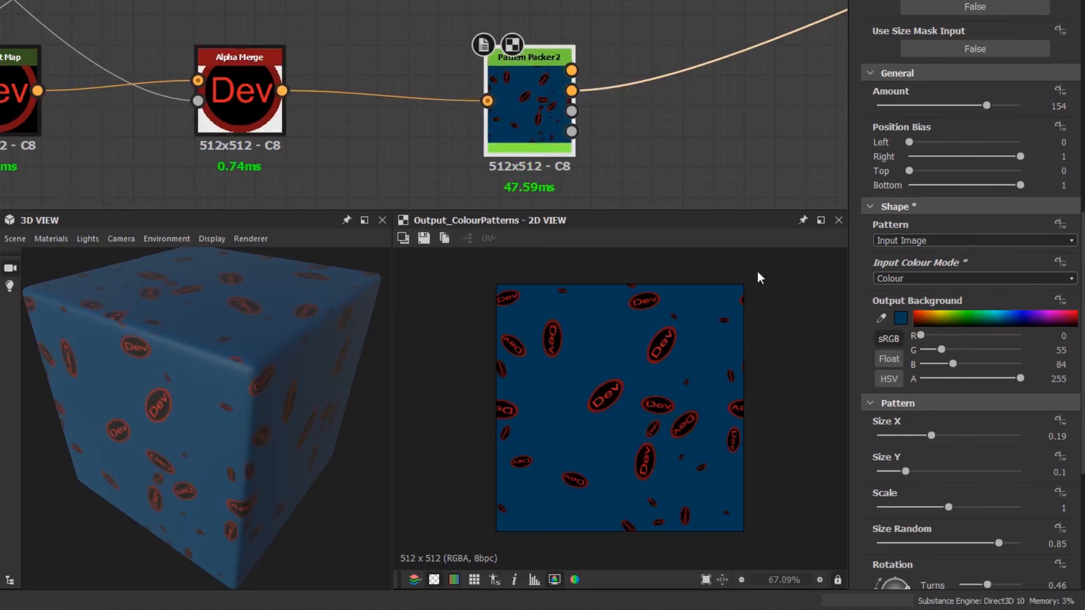
pyautogui.moveTo(631, 402)
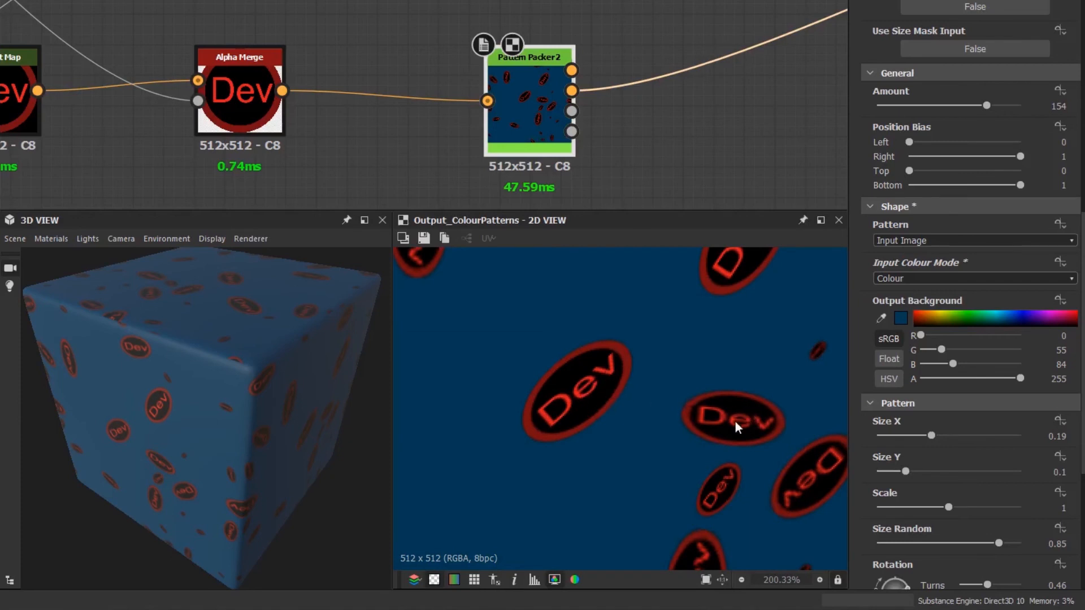
pyautogui.scroll(-3)
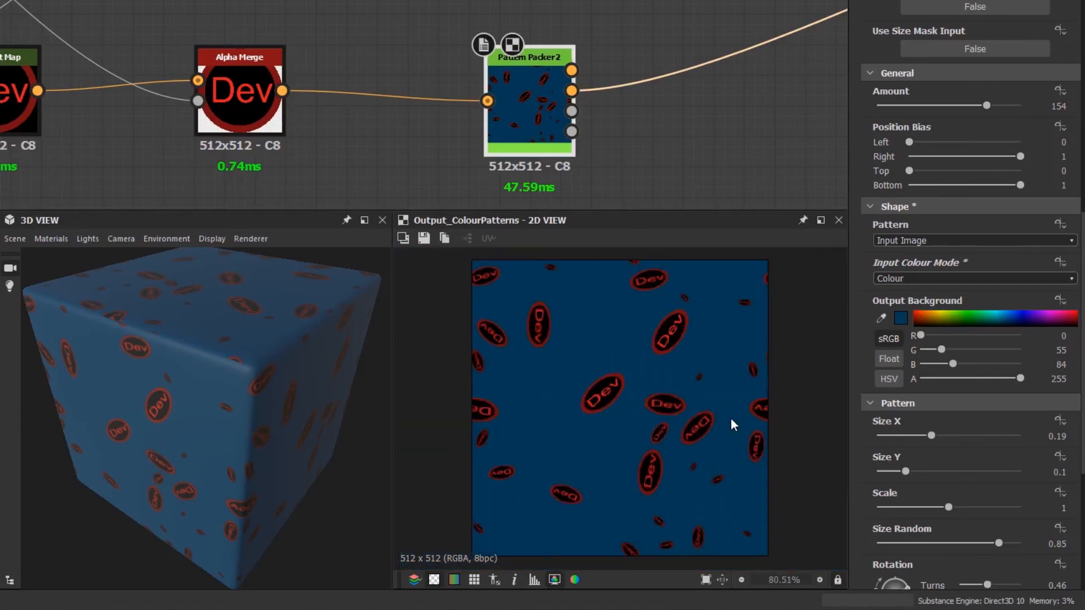